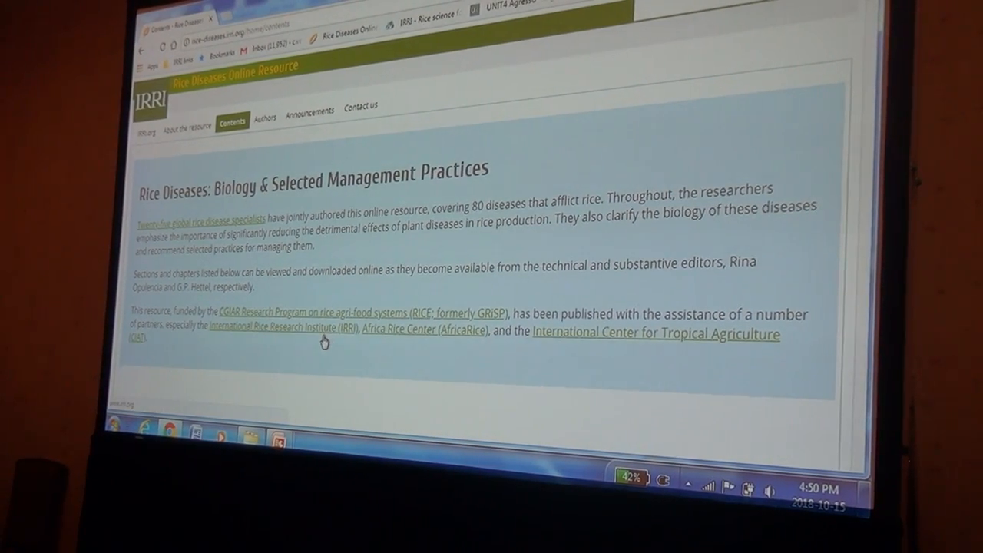
Download the Part I introduction chapter PDF, then scroll to Section 1: Fungal Diseases
scroll("down", 3)
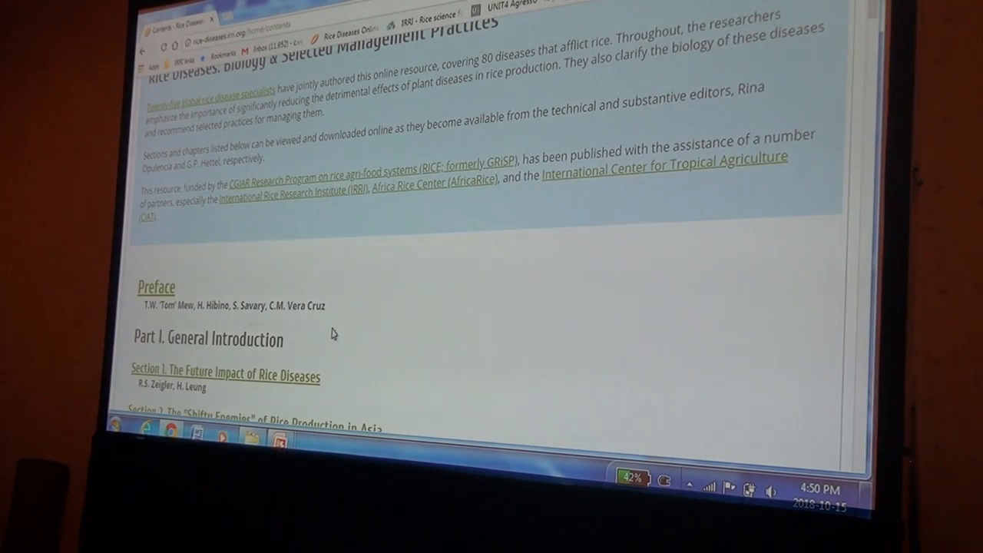
scroll("down", 3)
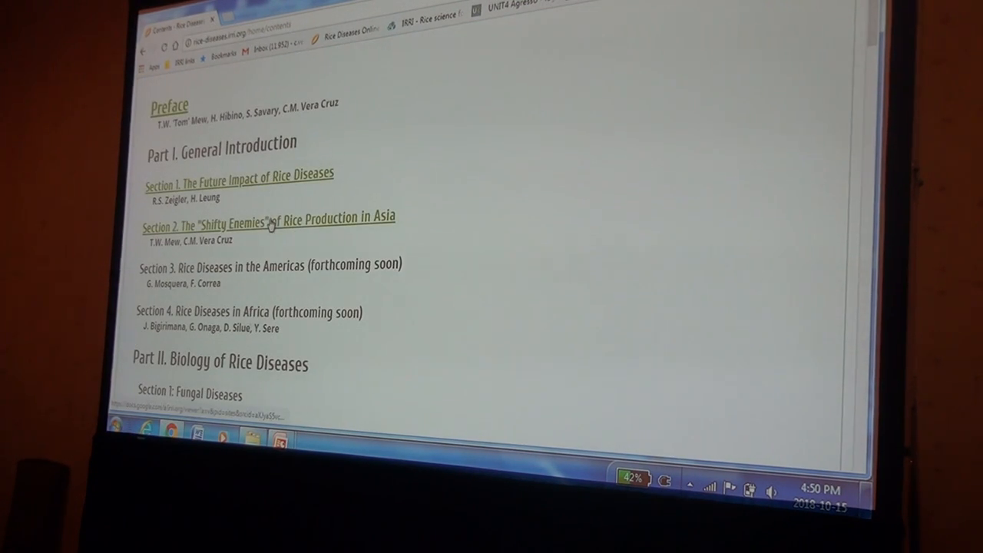
left_click(238, 174)
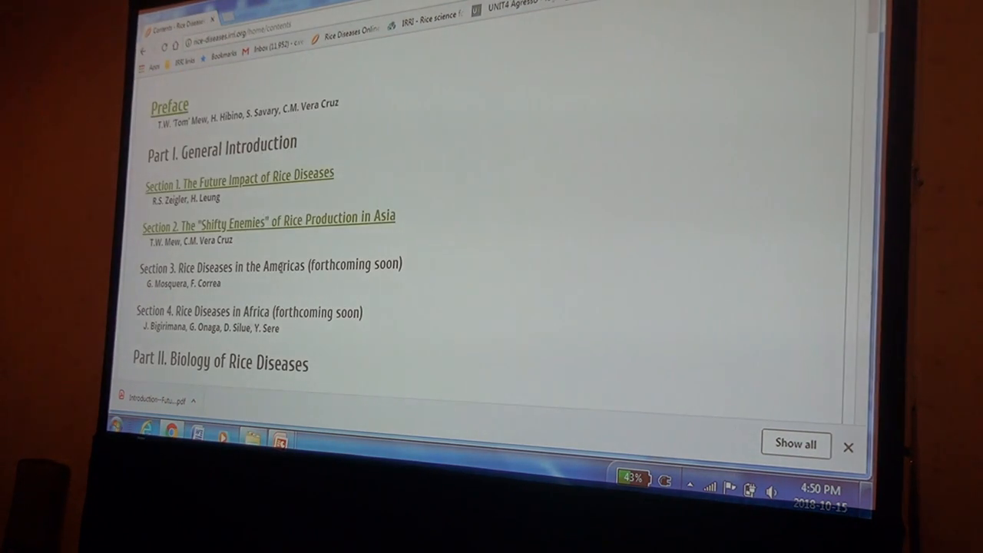
scroll("down", 3)
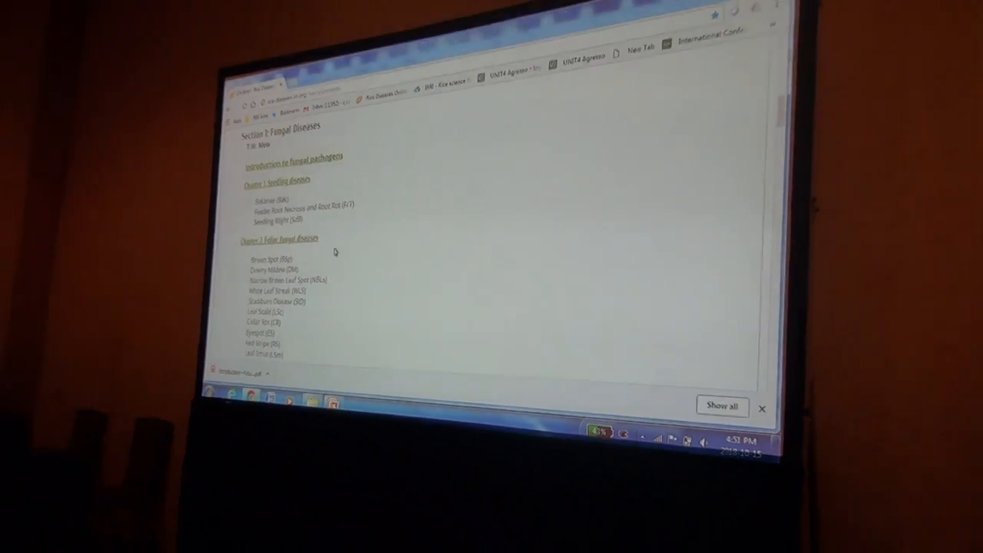
scroll("down", 3)
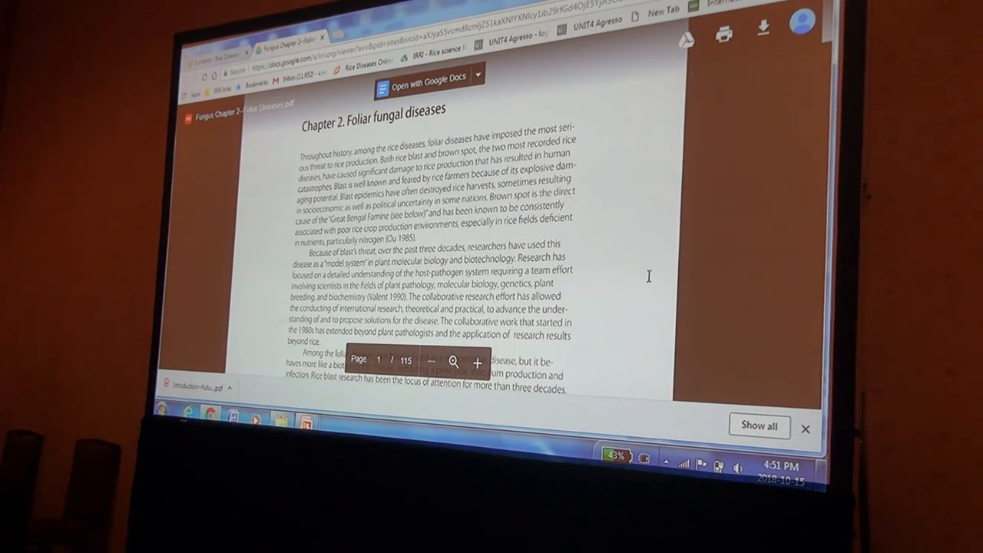
Scroll the Fungus Chapter 2 Foliar Diseases PDF from page 1 to page 12 of 115
scroll("down", 3)
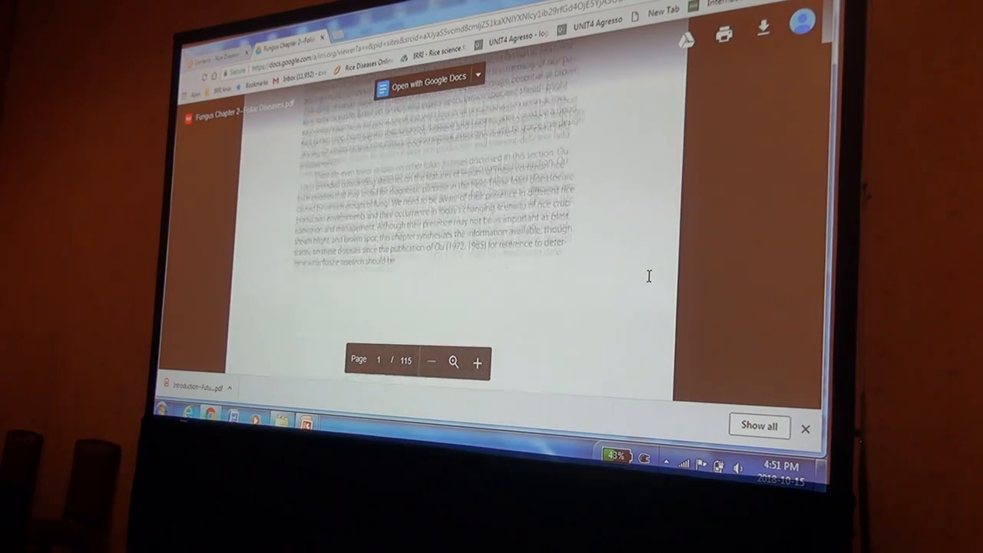
scroll("down", 3)
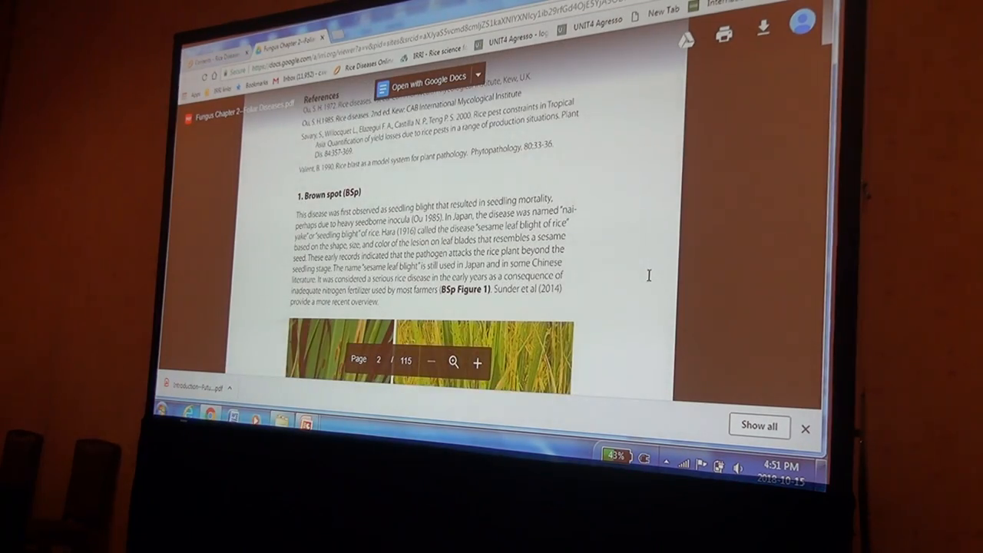
scroll("down", 3)
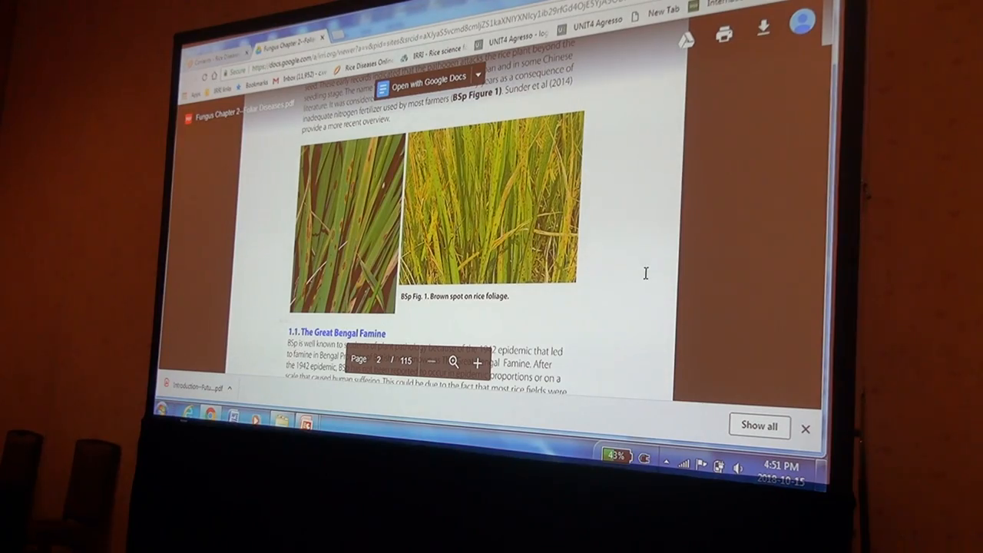
scroll("down", 3)
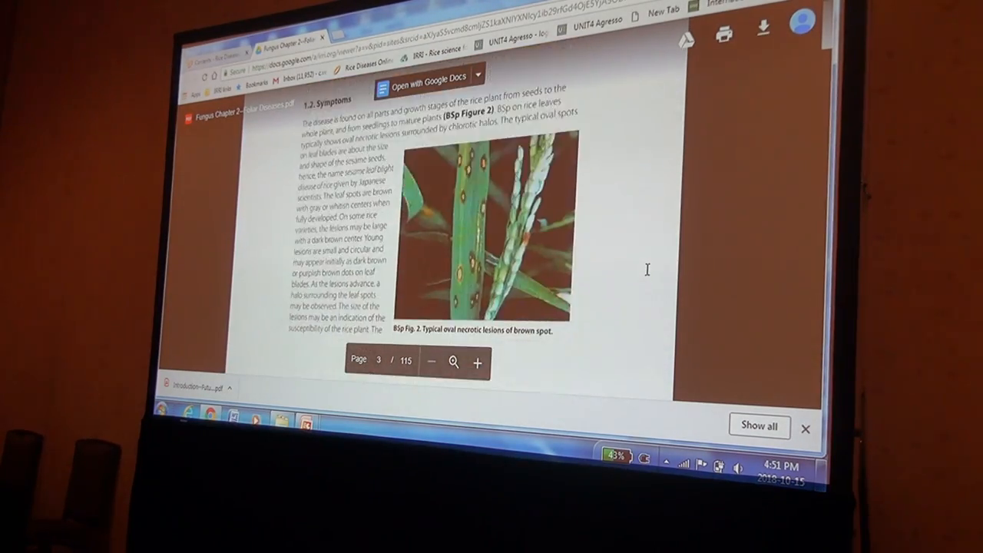
scroll("down", 3)
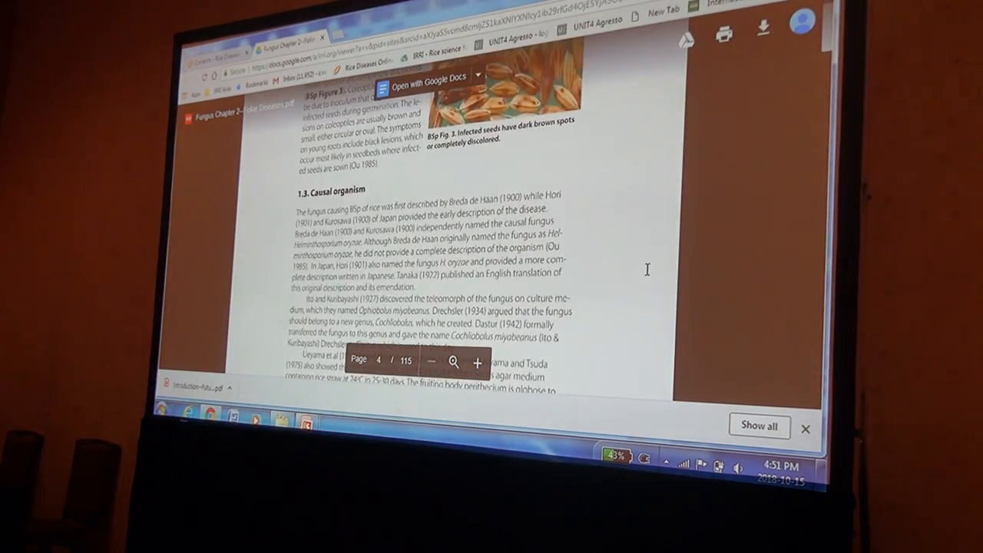
scroll("up", 3)
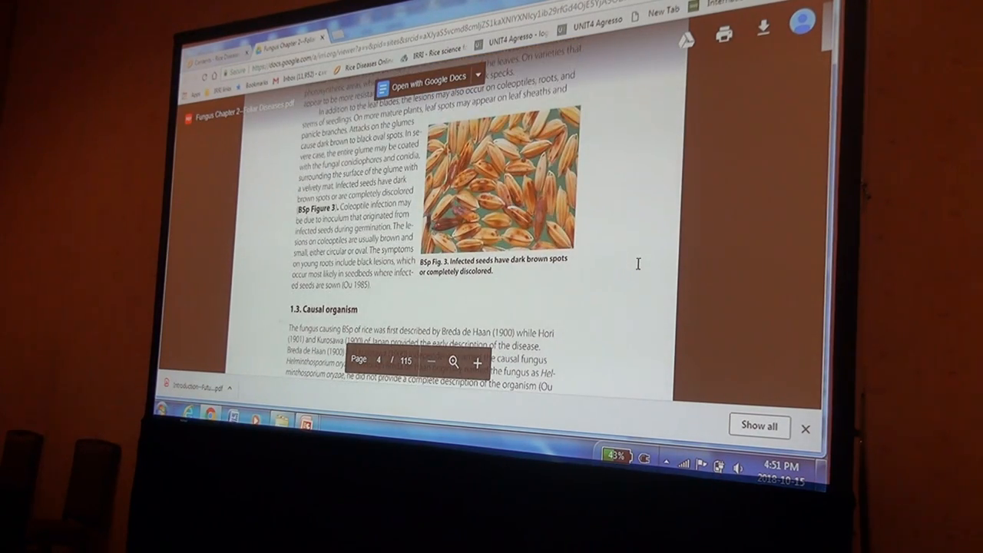
scroll("down", 3)
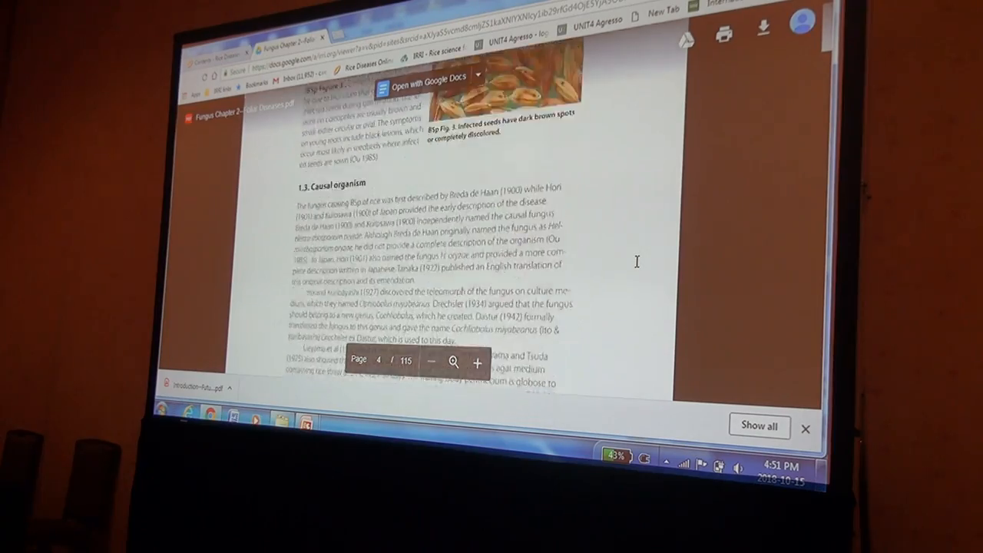
scroll("down", 3)
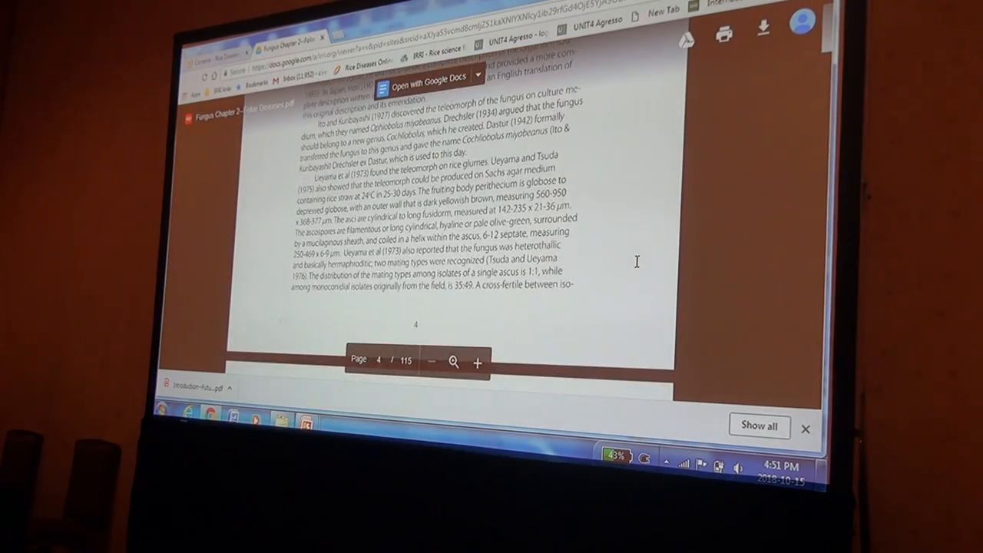
scroll("down", 3)
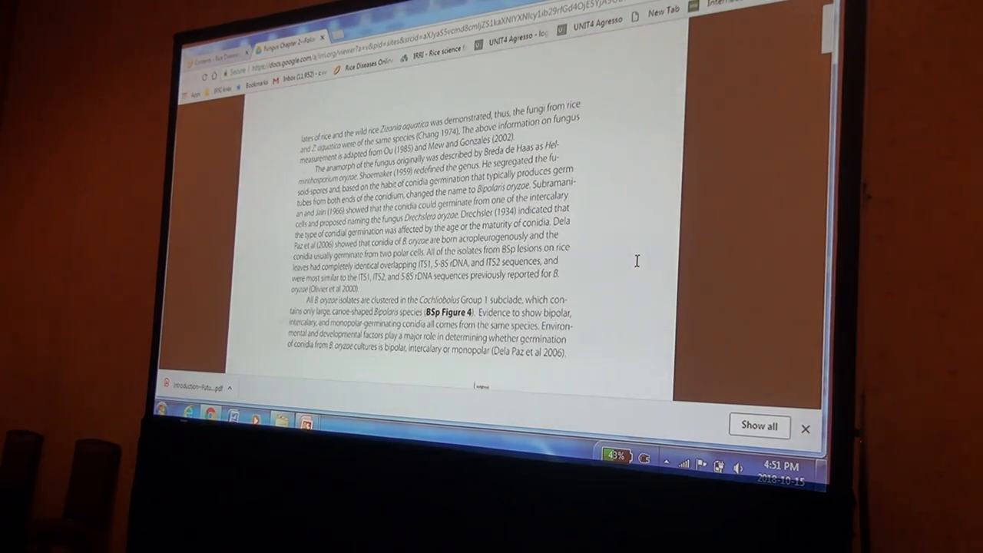
scroll("down", 3)
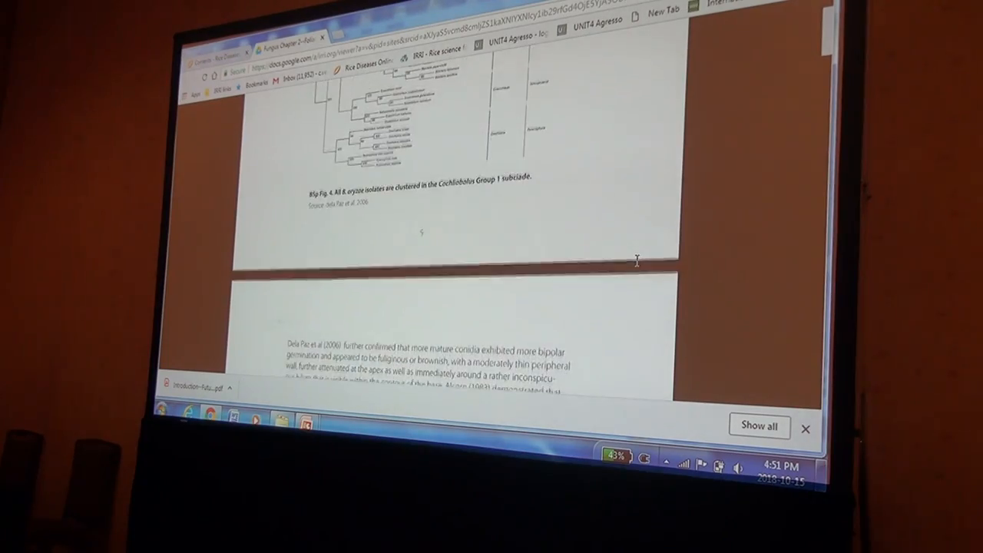
scroll("down", 3)
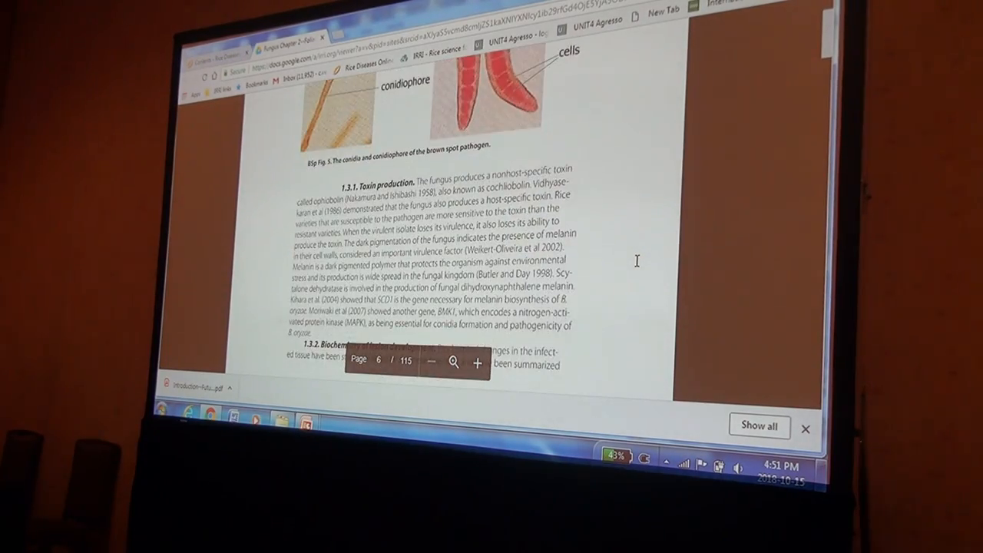
scroll("down", 3)
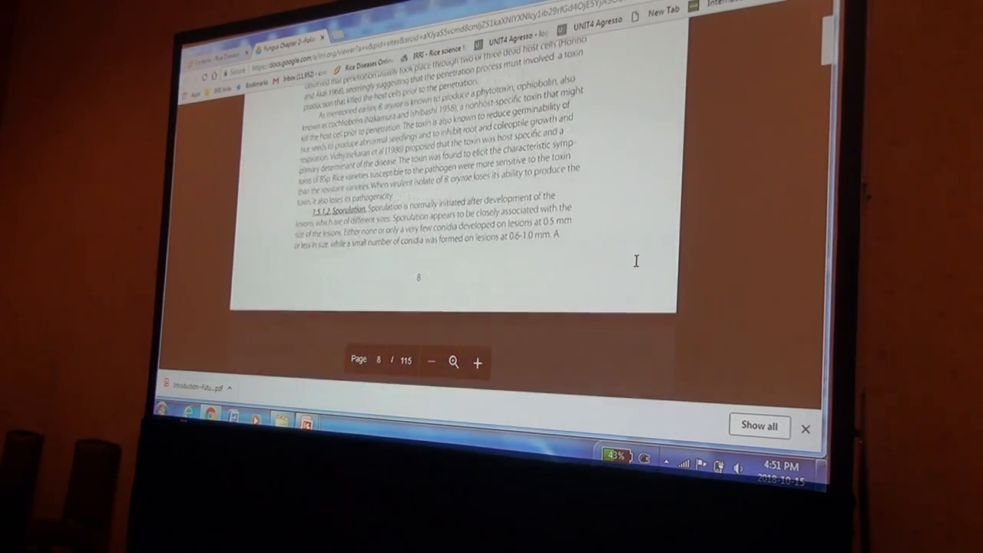
scroll("down", 3)
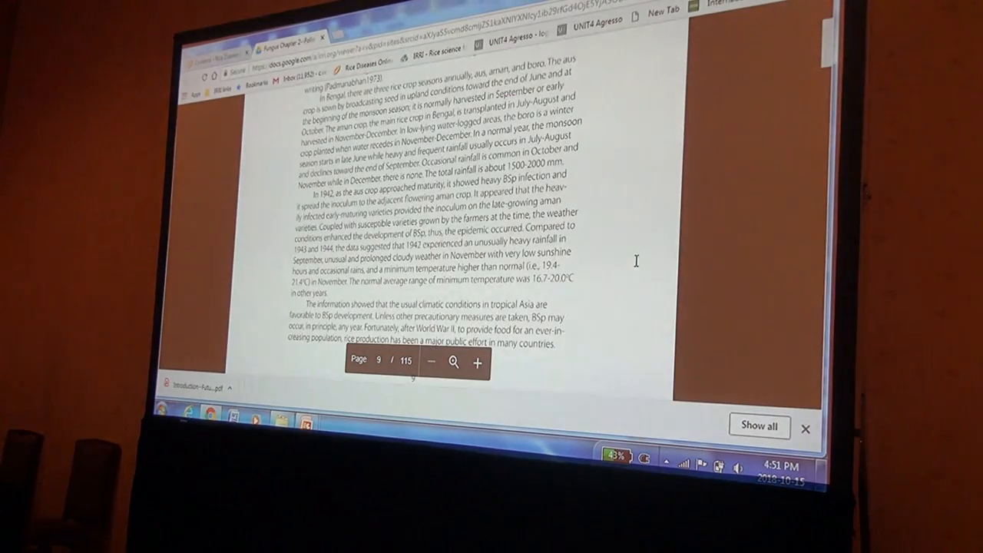
scroll("down", 3)
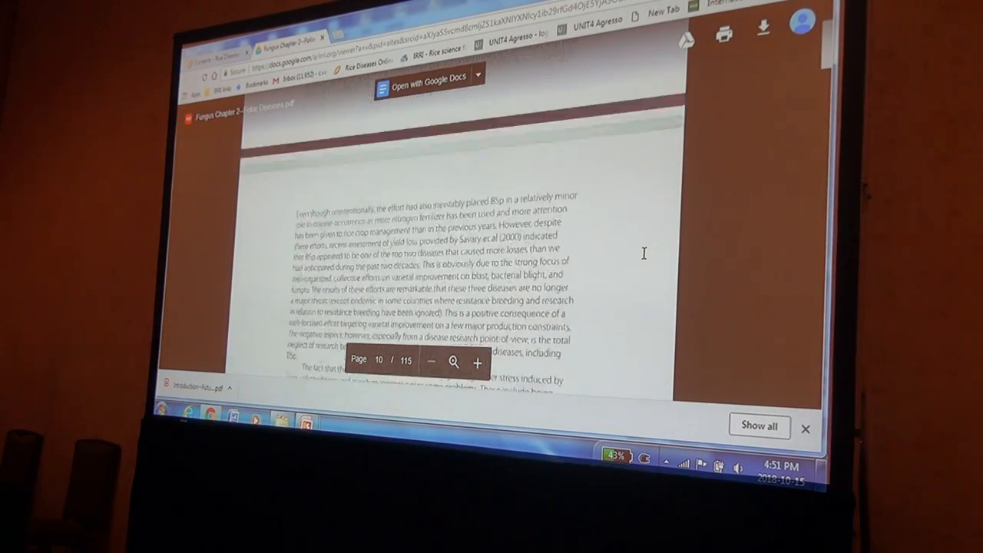
scroll("down", 3)
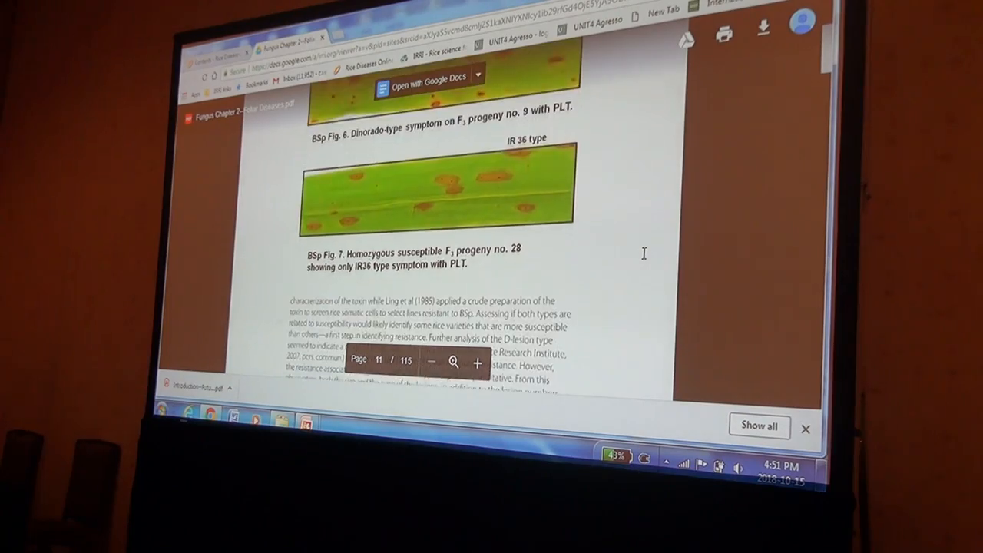
scroll("down", 3)
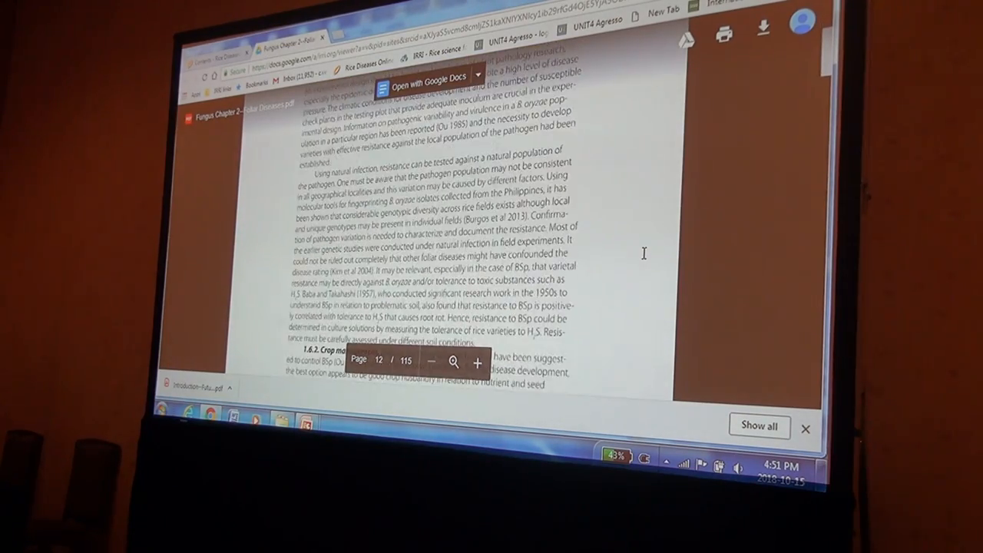
scroll("down", 3)
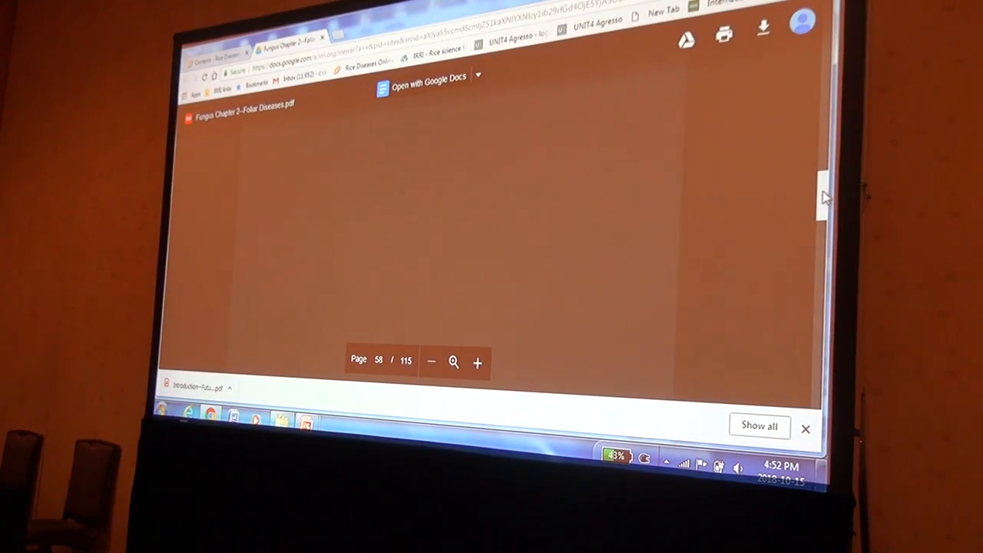
Scroll the Foliar Diseases PDF past the reference lists to page 45
scroll("up", 3)
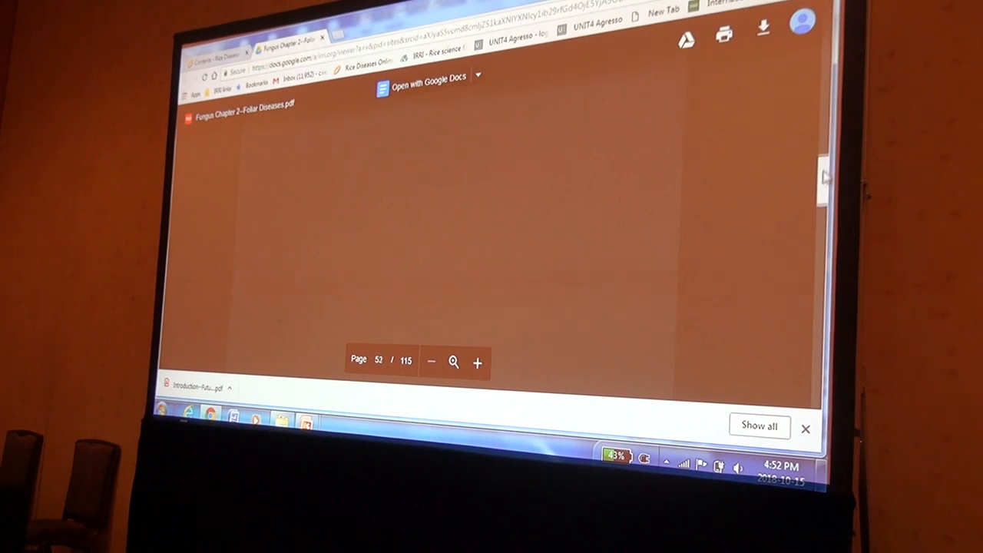
scroll("up", 3)
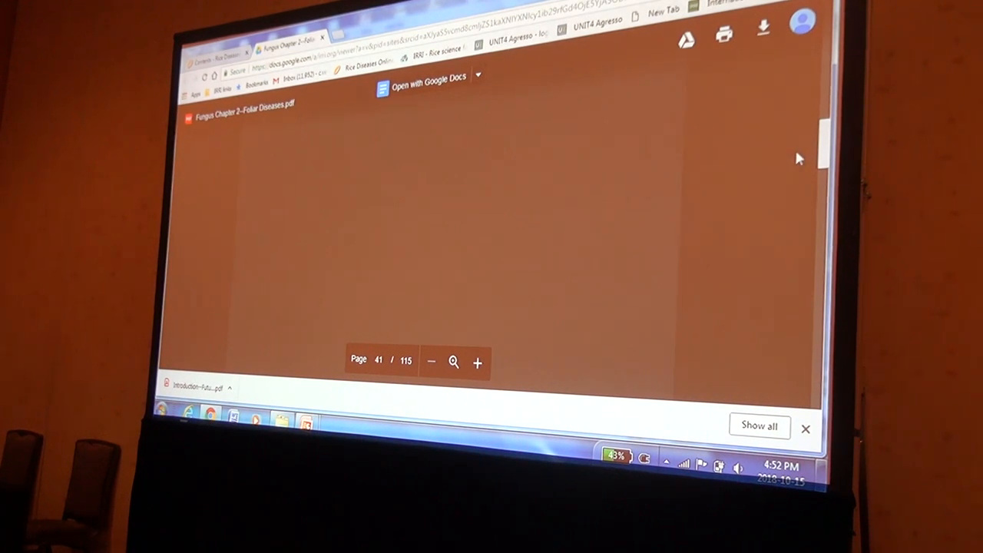
mouse_move(736, 264)
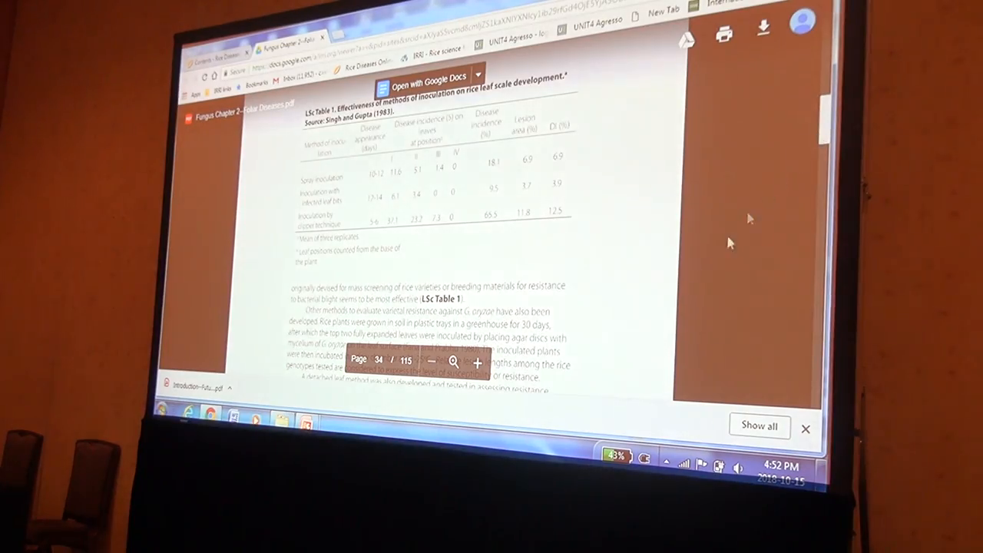
scroll("down", 3)
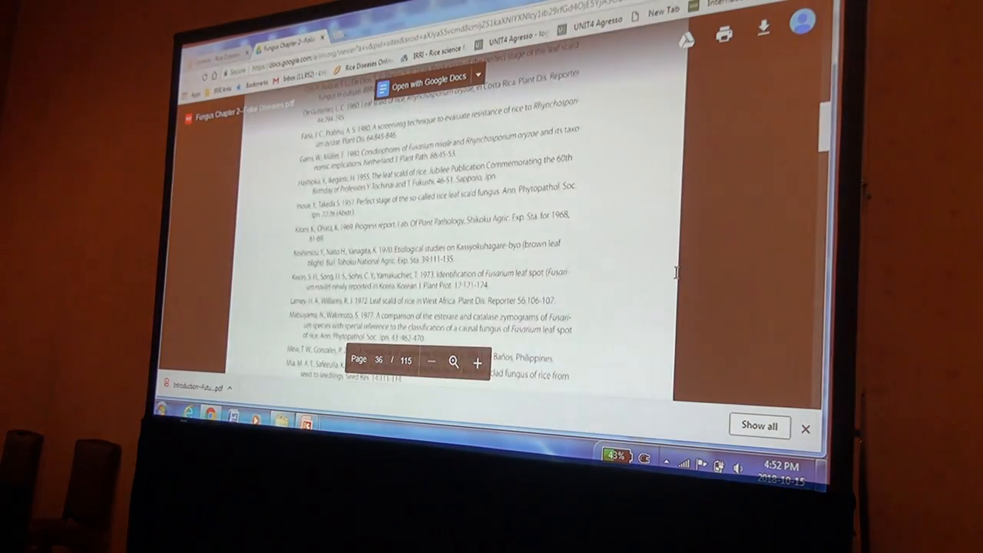
scroll("down", 3)
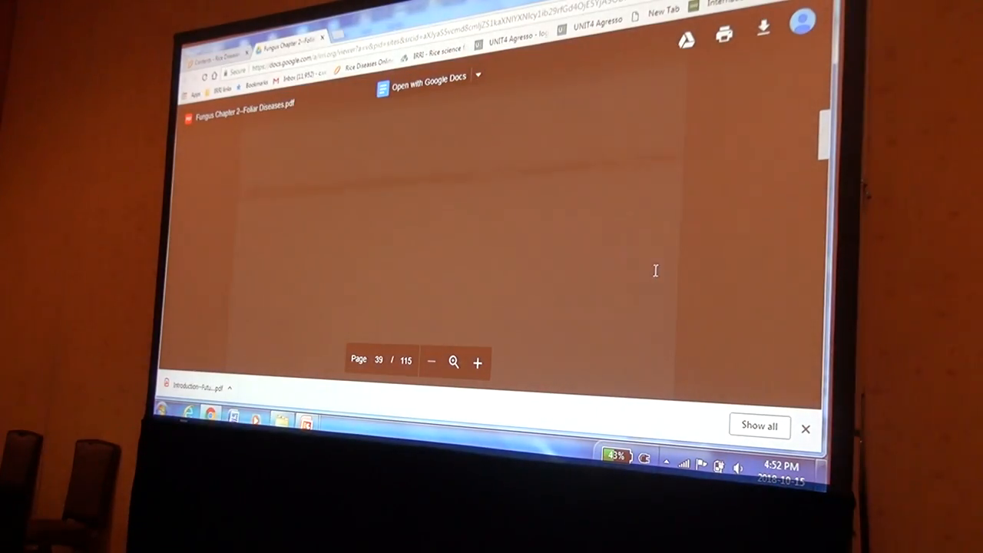
scroll("down", 3)
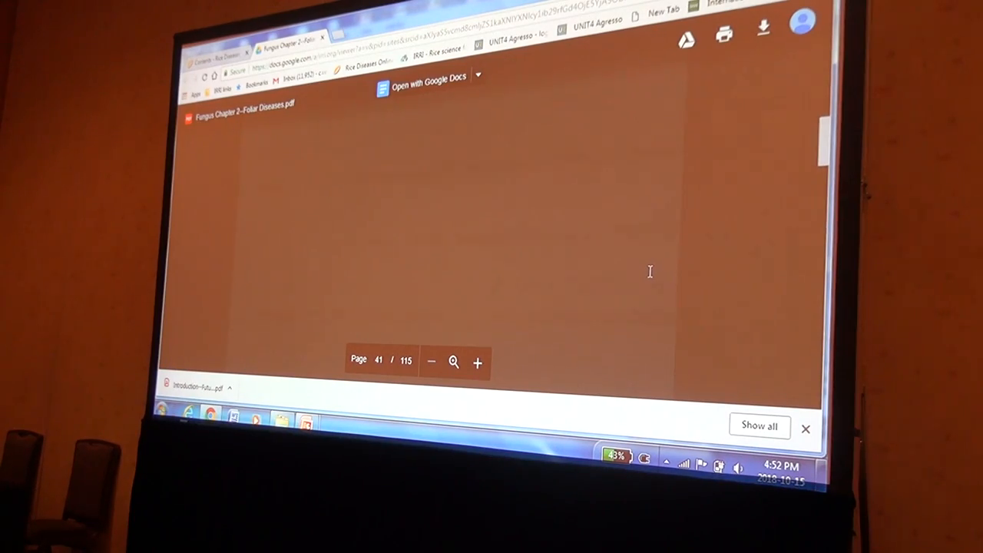
scroll("down", 3)
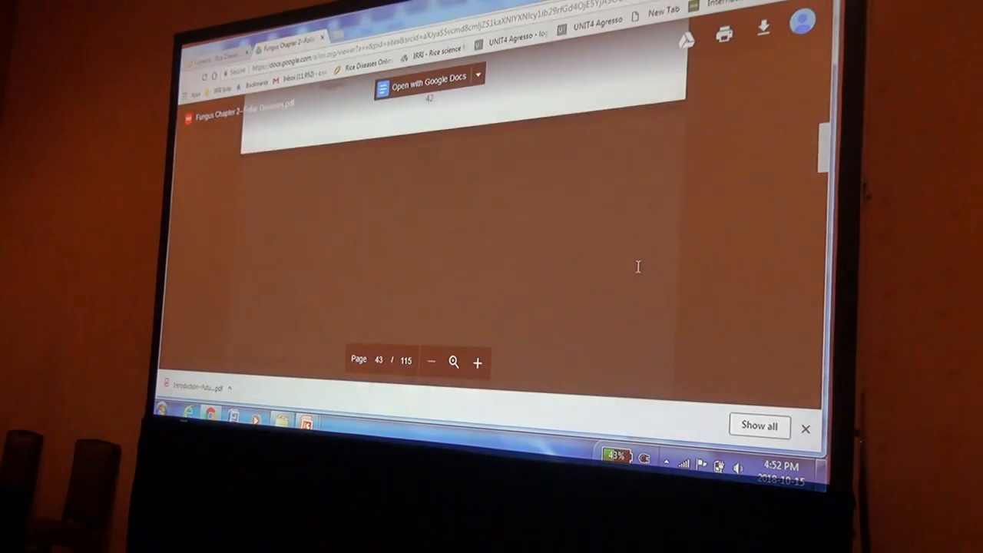
scroll("down", 3)
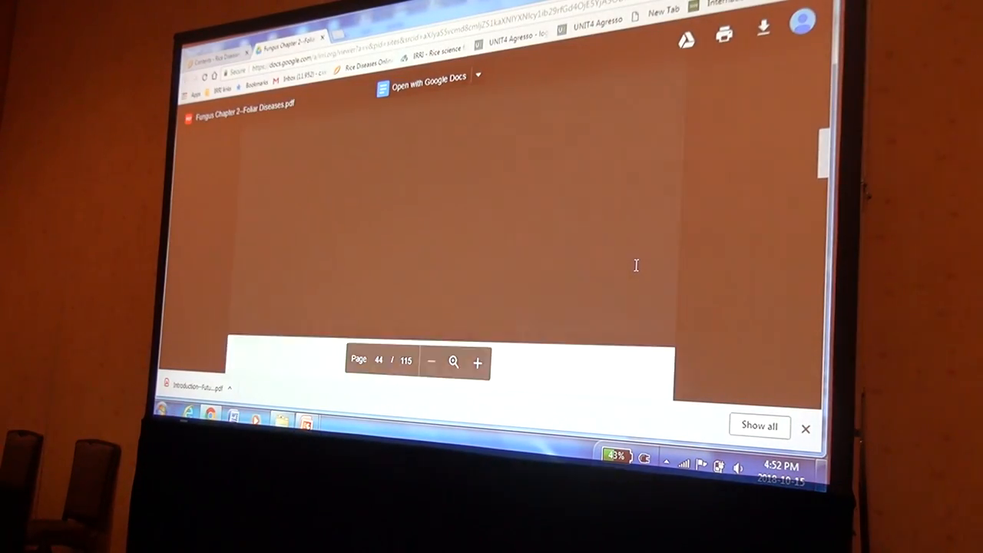
scroll("down", 3)
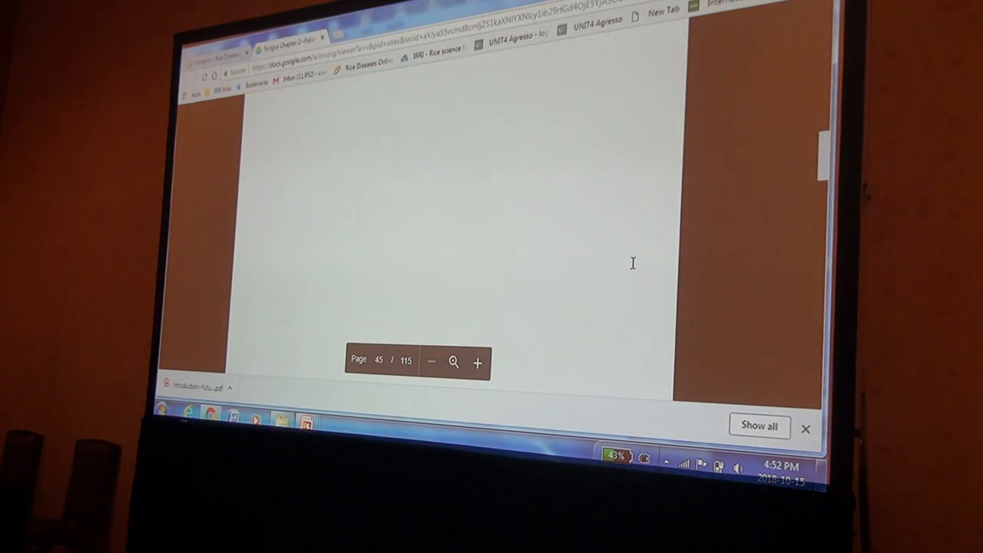
Browse the Blast section's micrographs and tables from page 46
scroll("down", 3)
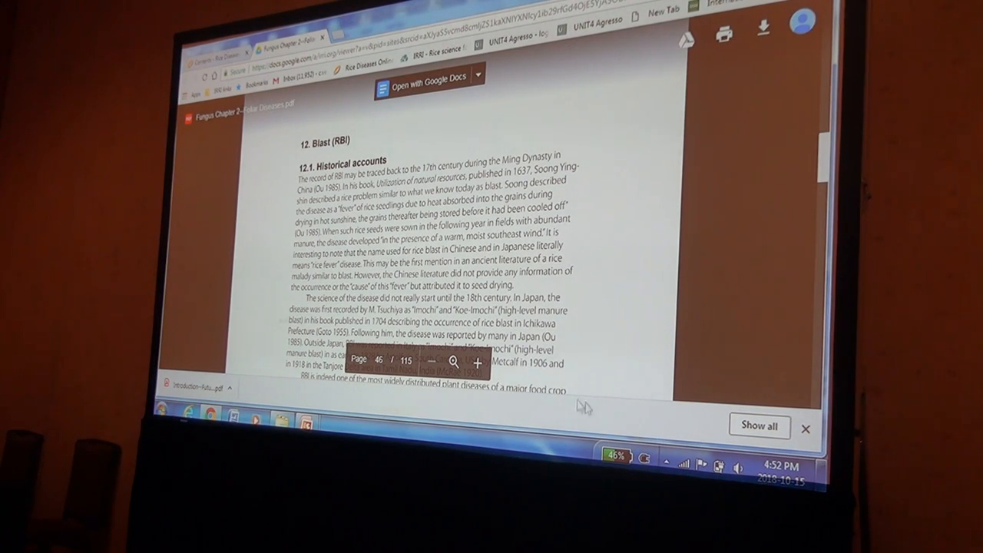
mouse_move(803, 196)
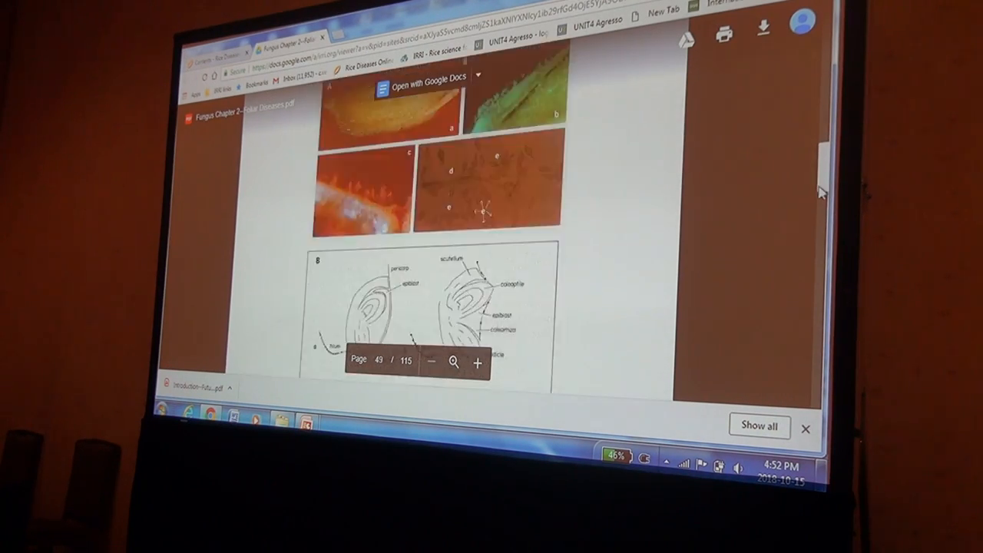
scroll("down", 3)
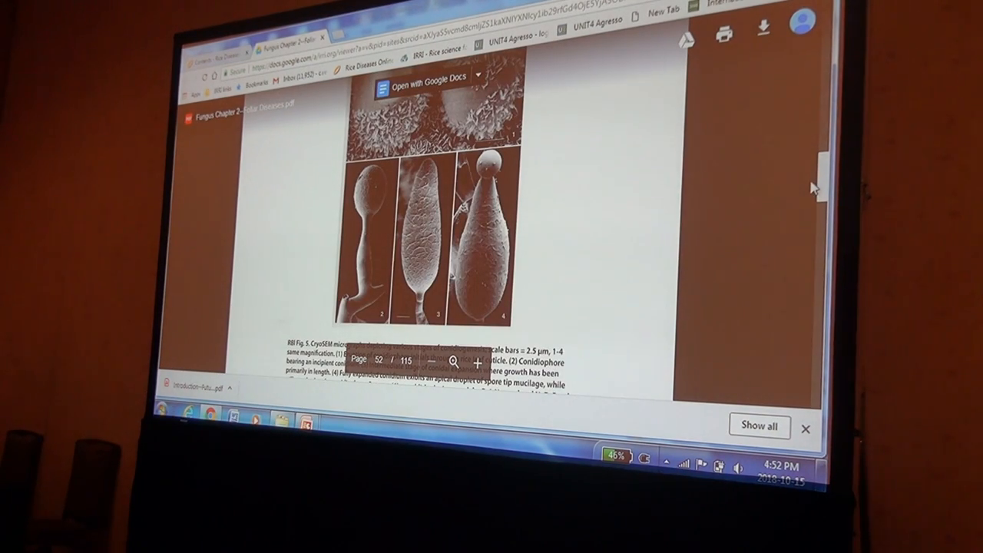
mouse_move(722, 252)
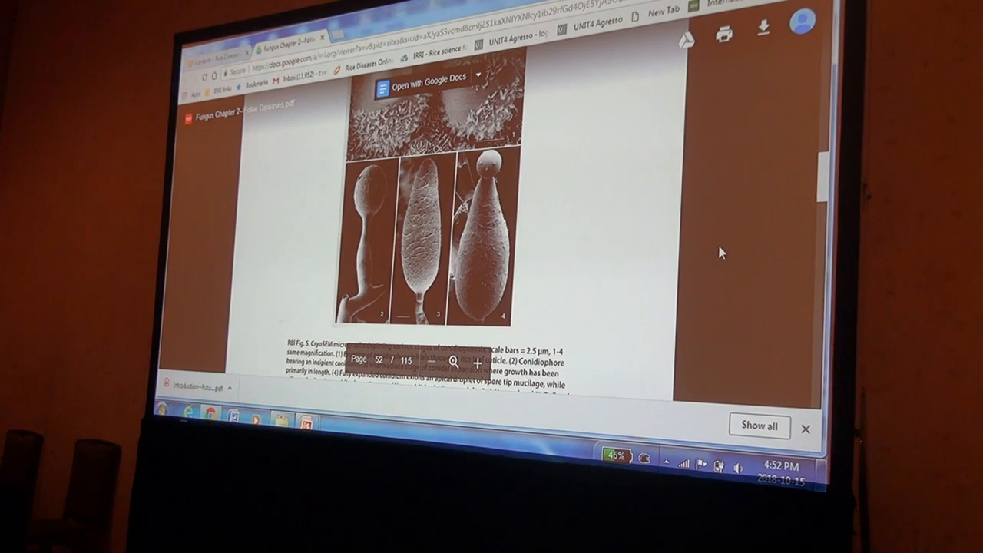
scroll("down", 3)
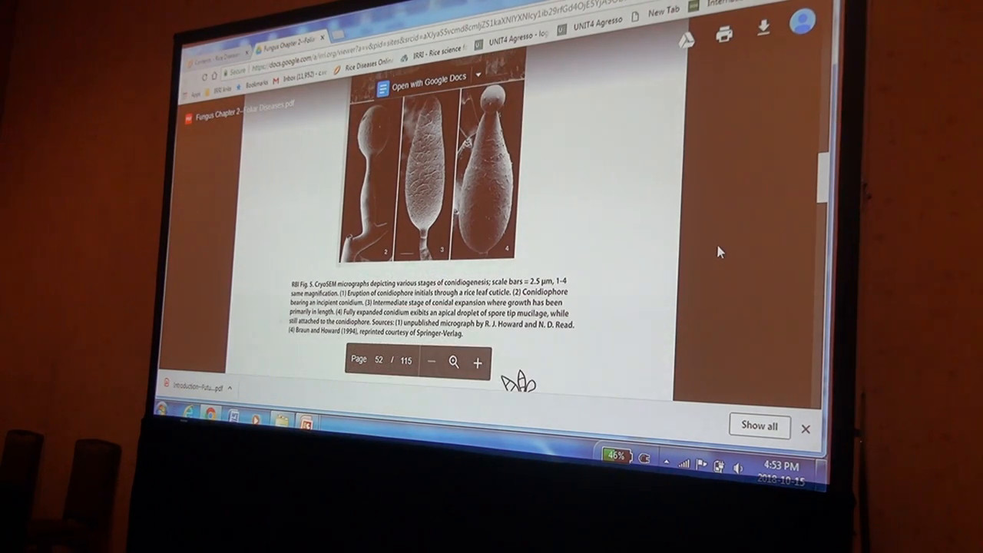
scroll("down", 3)
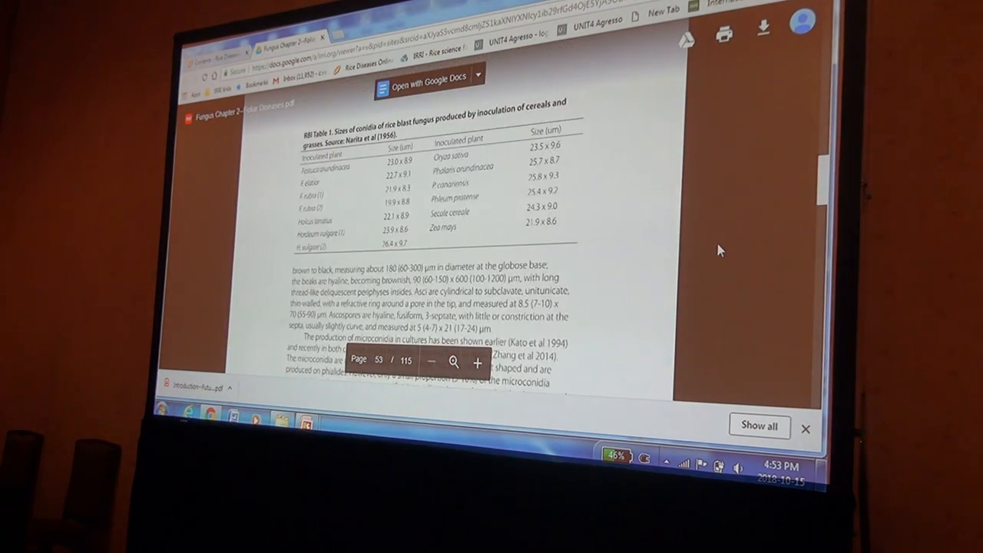
scroll("down", 3)
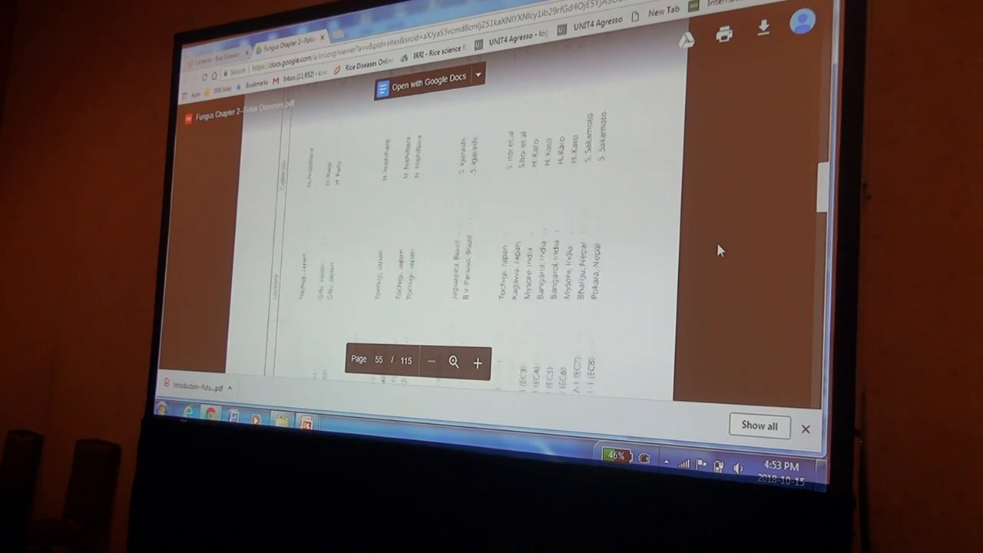
scroll("down", 3)
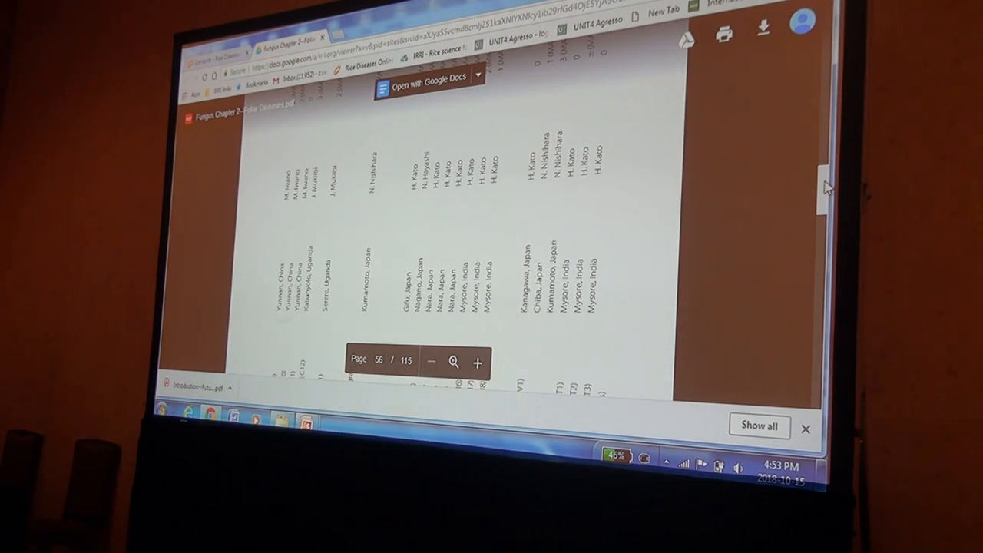
scroll("down", 3)
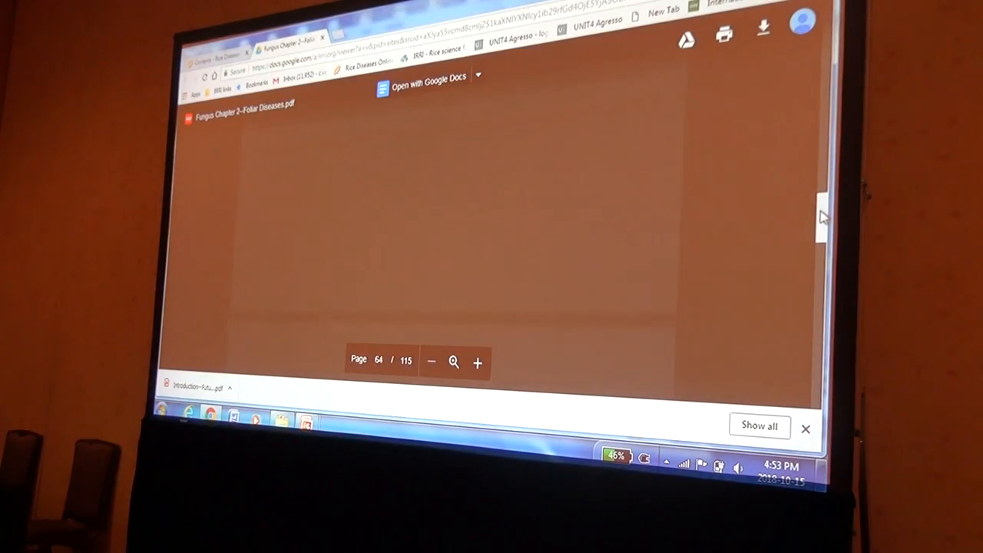
scroll("up", 3)
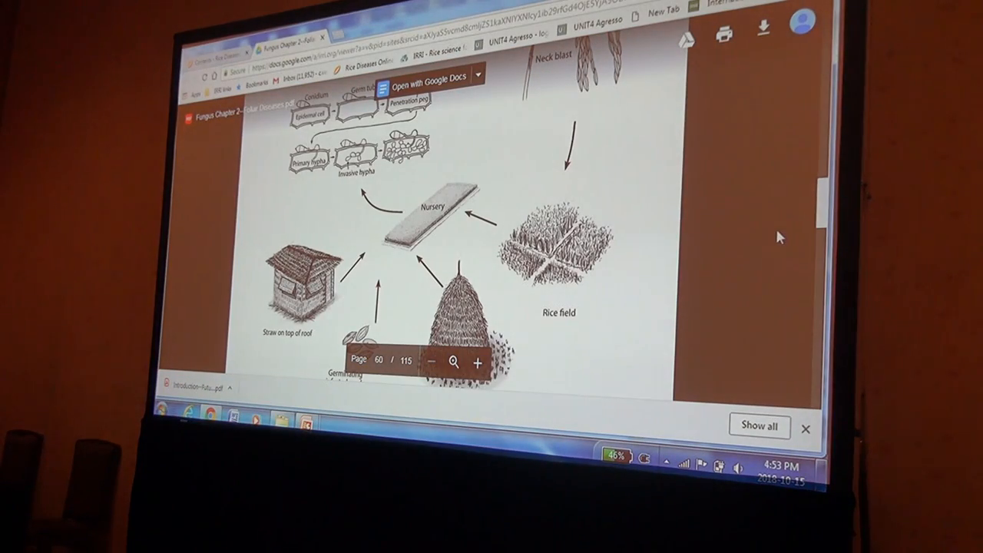
scroll("down", 3)
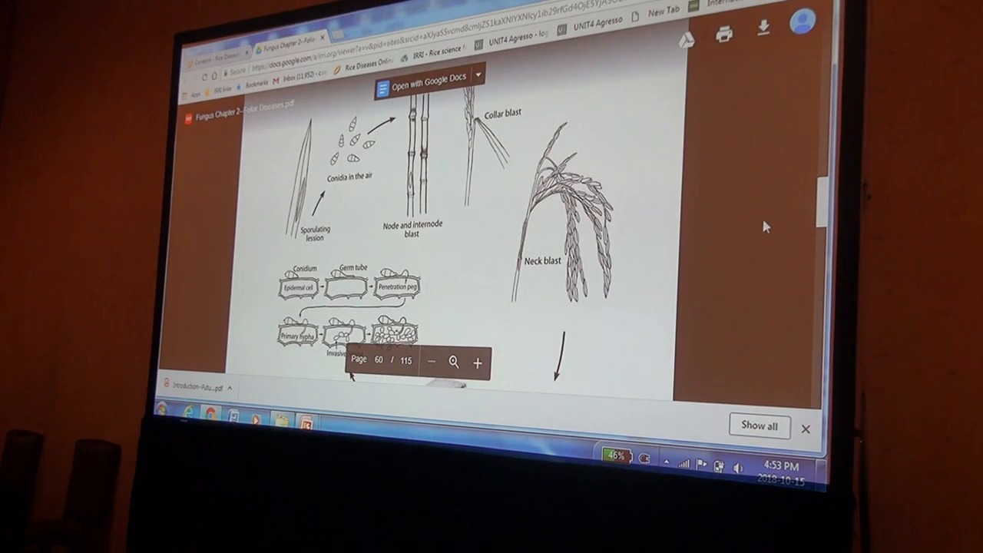
Continue past the rice blast disease cycle figure to about page 72
scroll("up", 3)
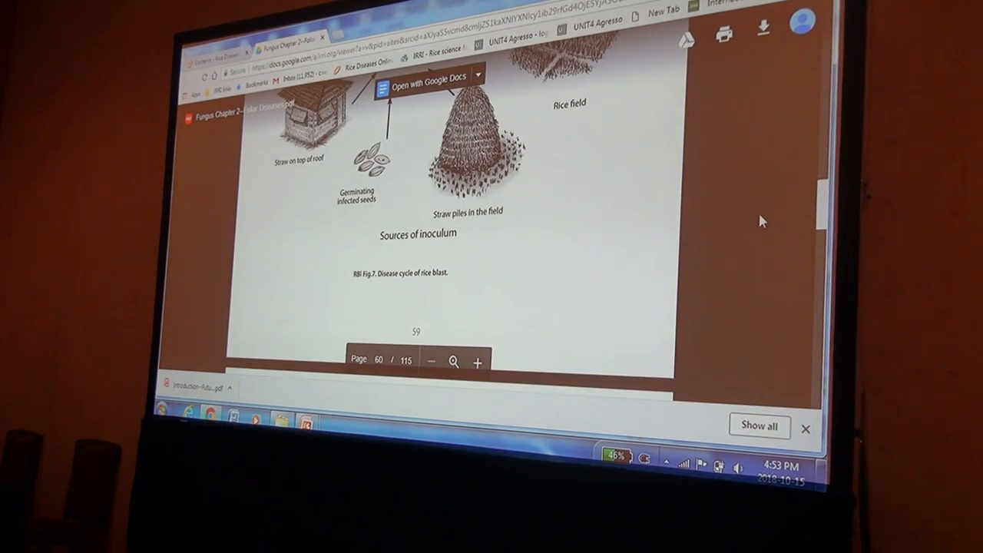
scroll("down", 3)
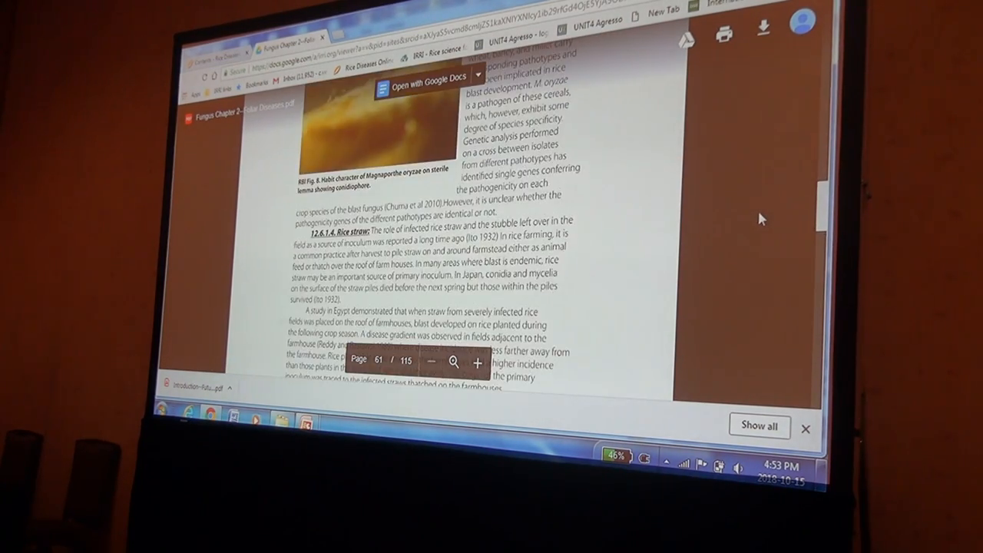
scroll("up", 3)
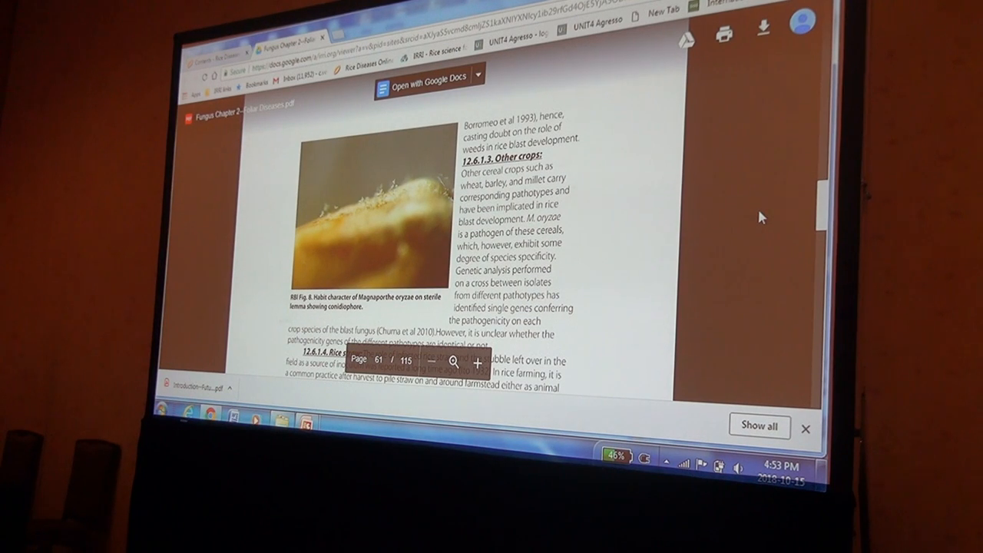
scroll("down", 3)
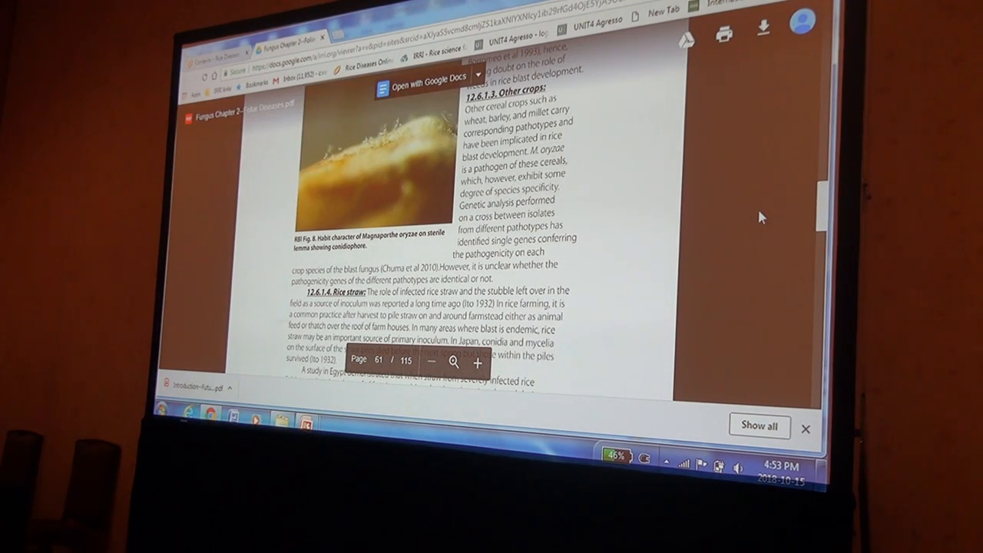
scroll("down", 3)
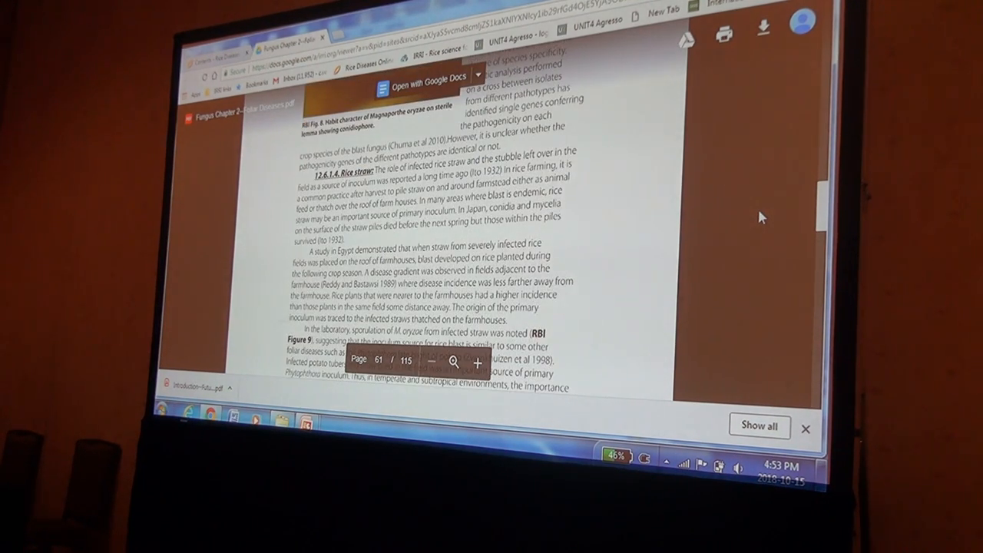
scroll("down", 3)
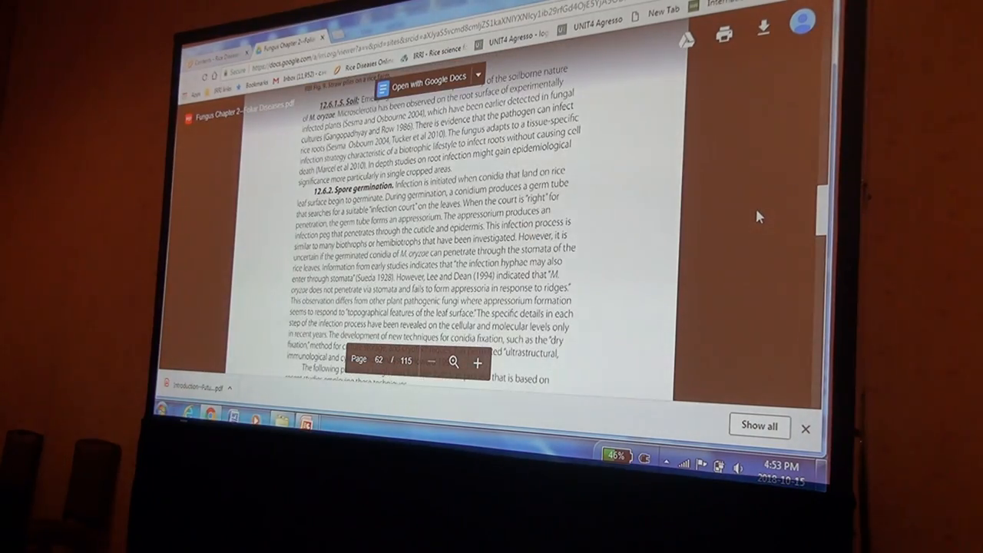
scroll("down", 3)
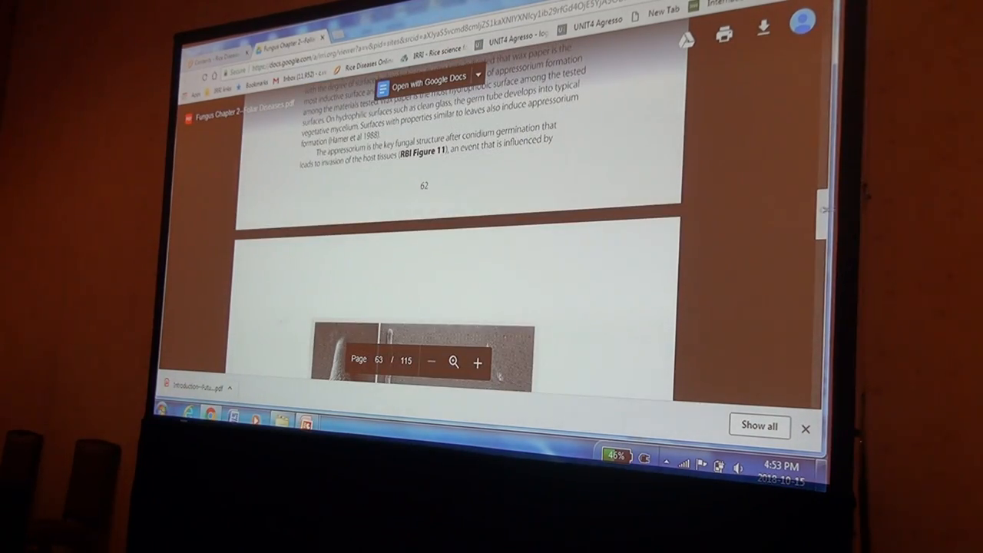
scroll("down", 3)
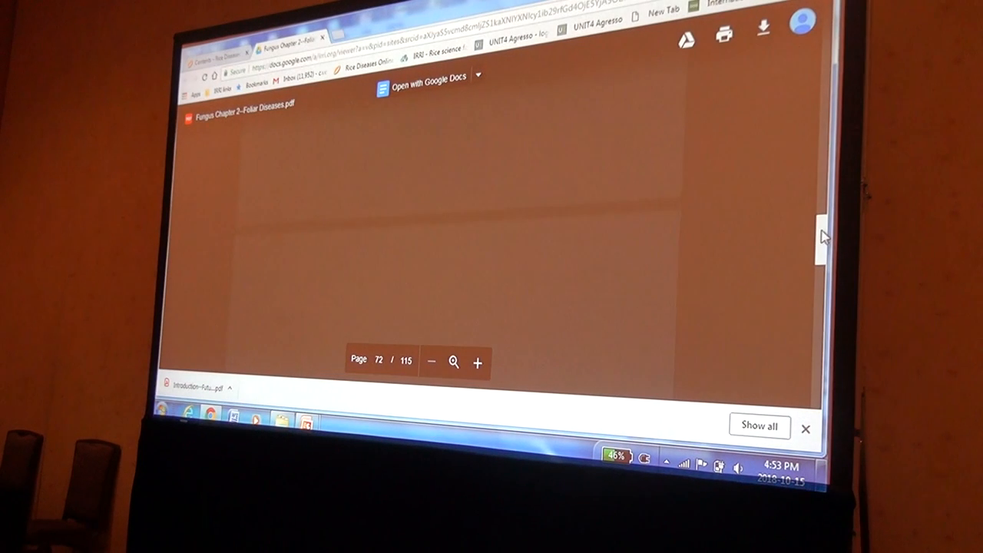
scroll("down", 3)
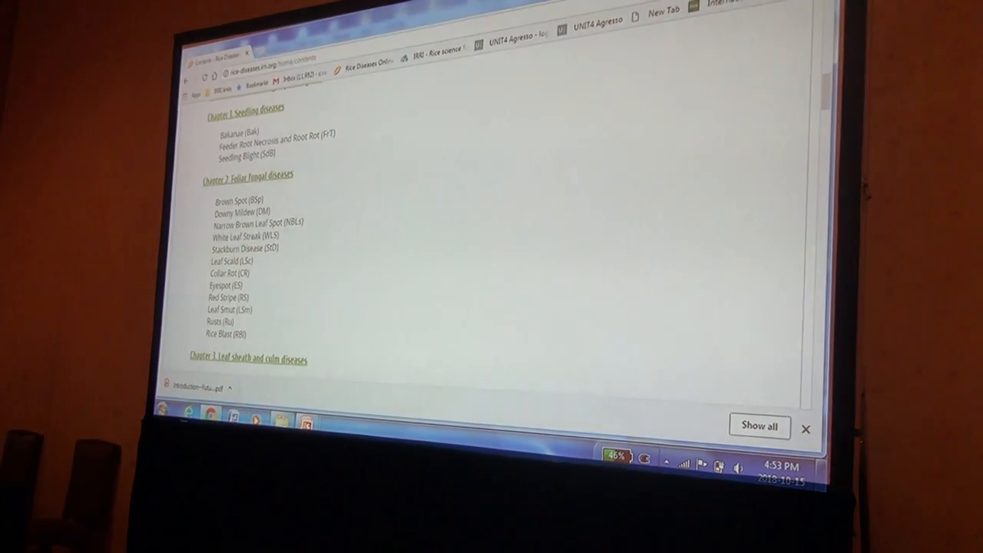
Scroll the 16-page bacterial pathogens introduction PDF to page 2
scroll("down", 3)
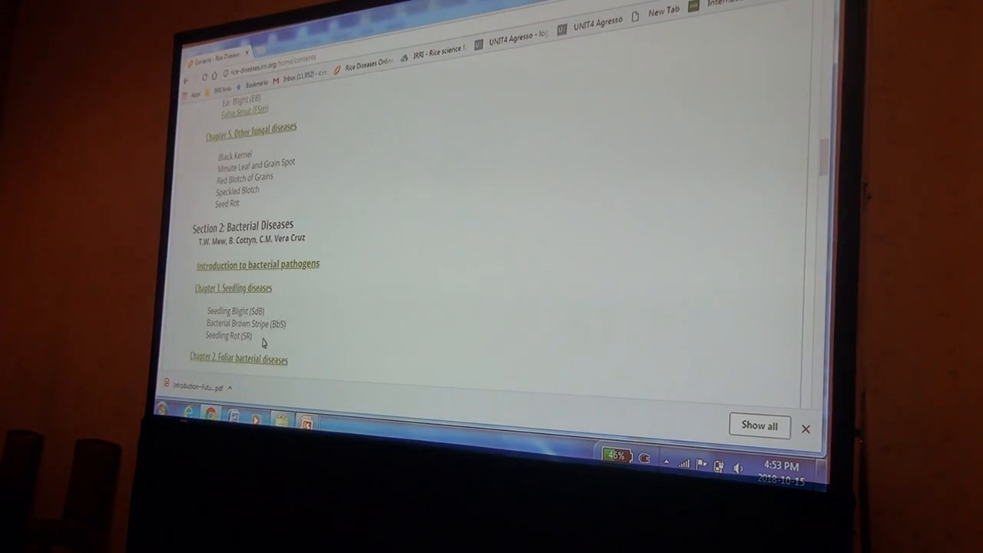
scroll("down", 3)
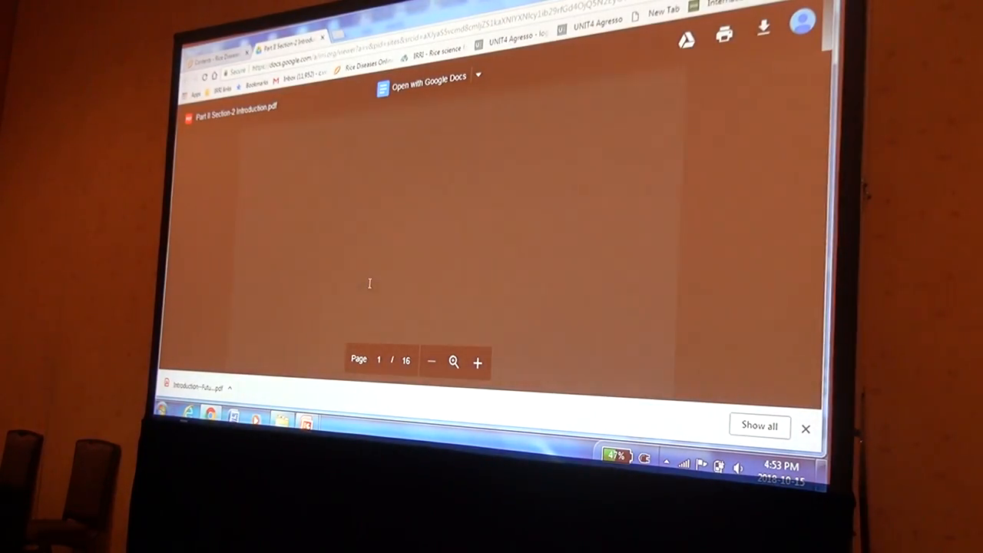
scroll("down", 3)
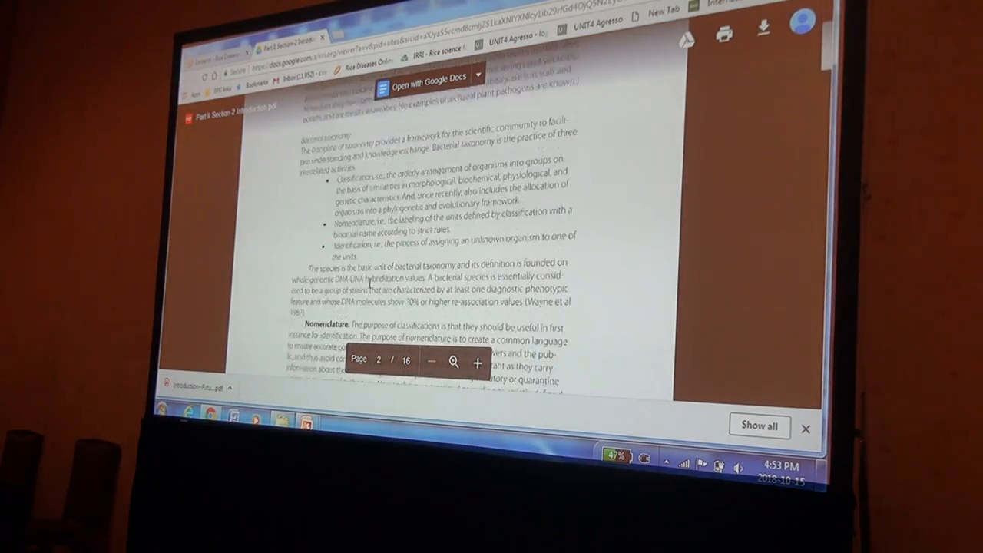
scroll("down", 3)
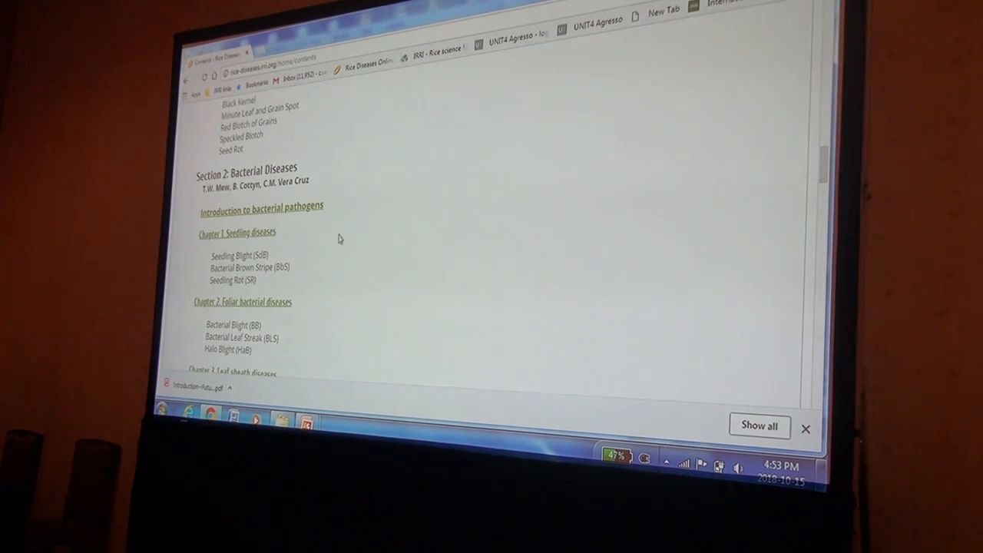
mouse_move(266, 292)
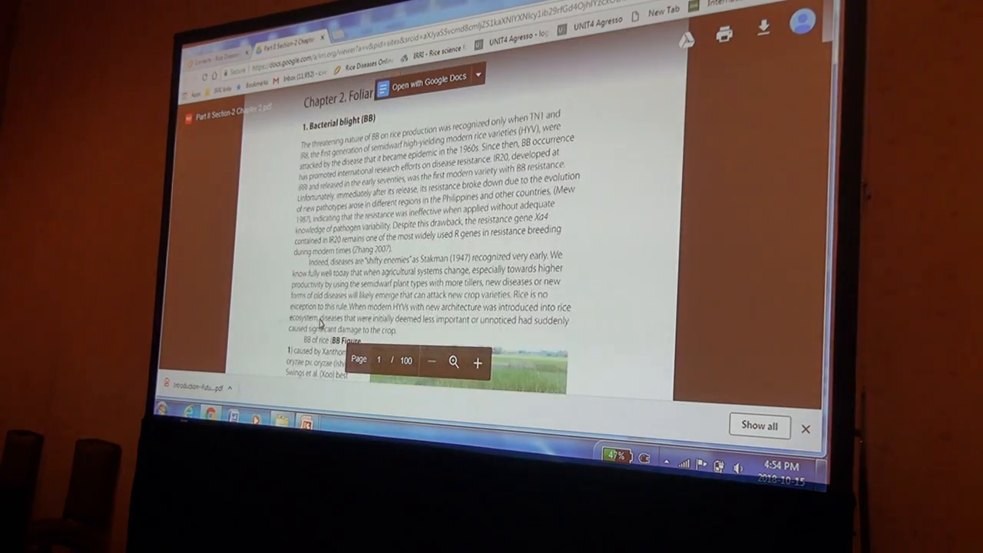
Scroll the bacterial blight pages to page 4's symptom figures, then go back to contents
scroll("down", 3)
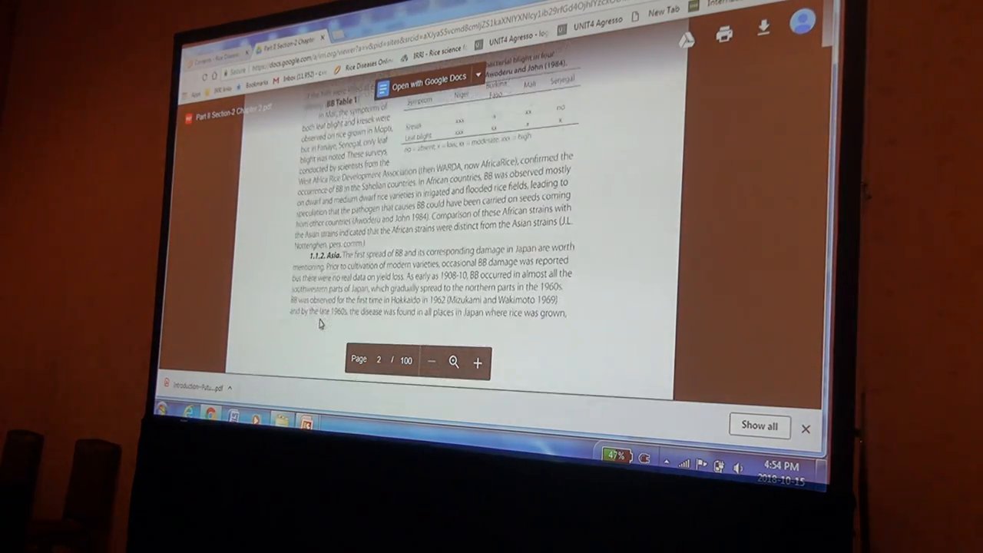
scroll("down", 3)
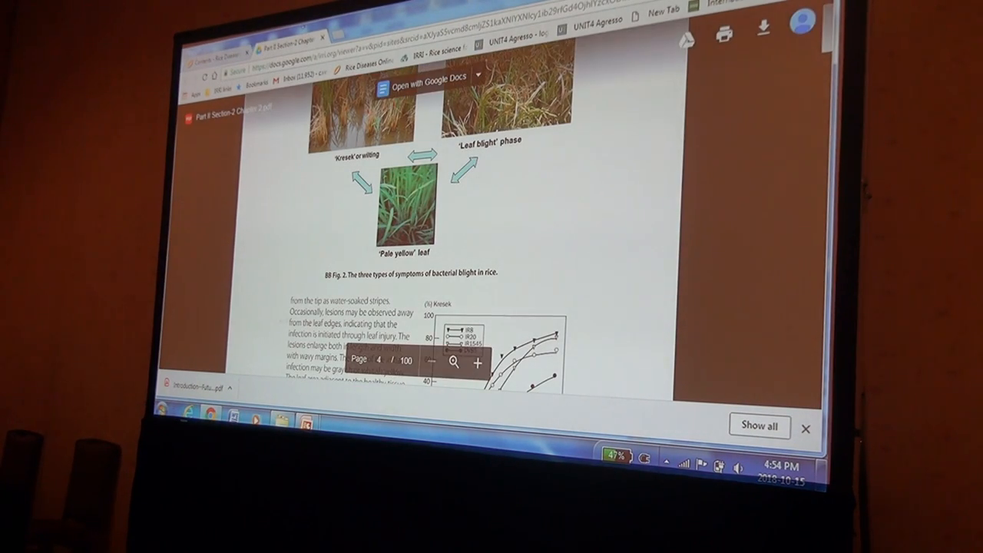
left_click(219, 54)
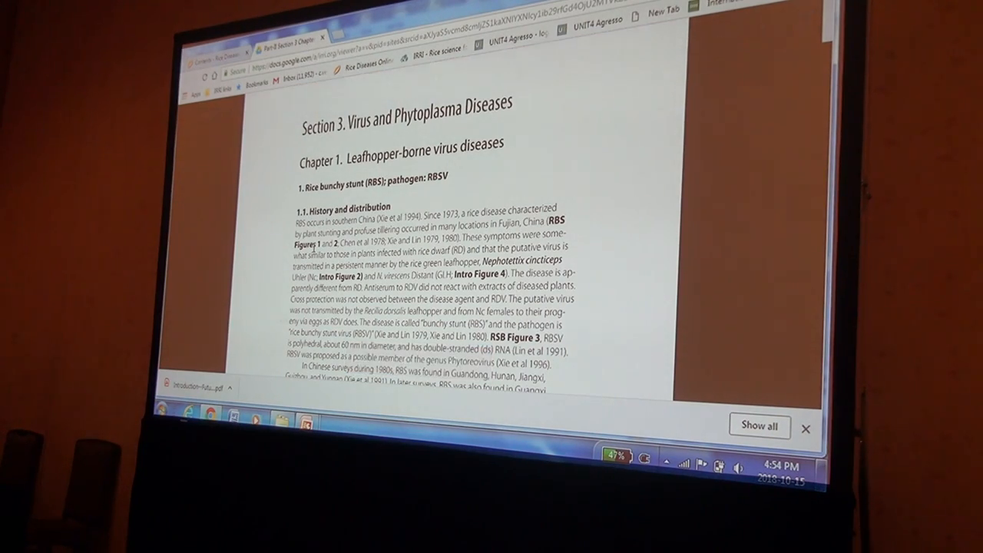
Page the virus diseases PDF through rice bunchy stunt and dwarf pages to about page 7
scroll("down", 3)
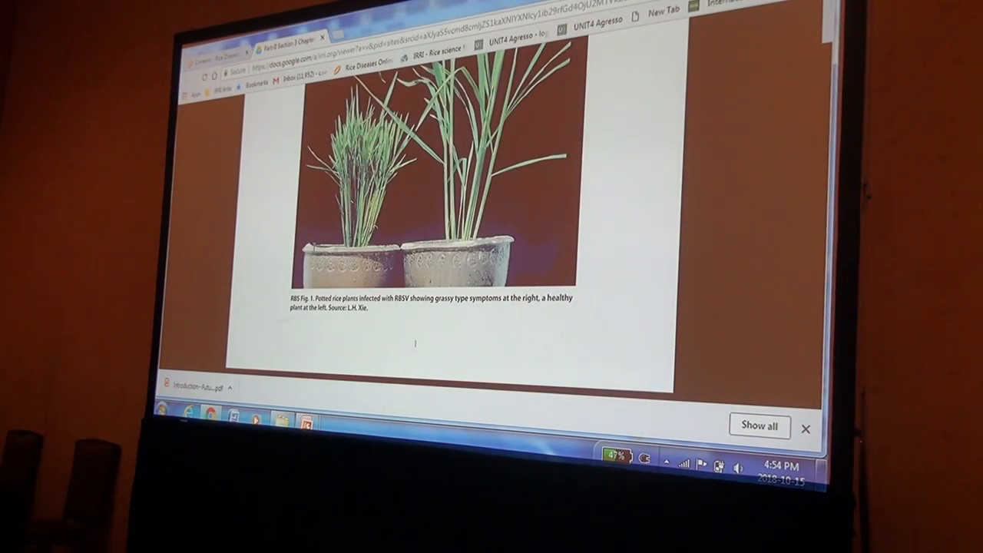
scroll("down", 3)
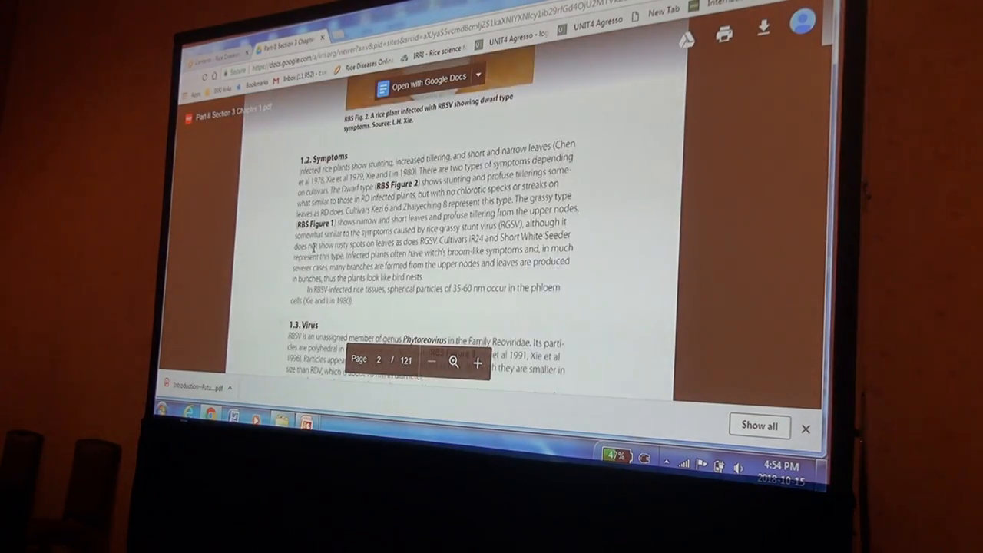
scroll("down", 3)
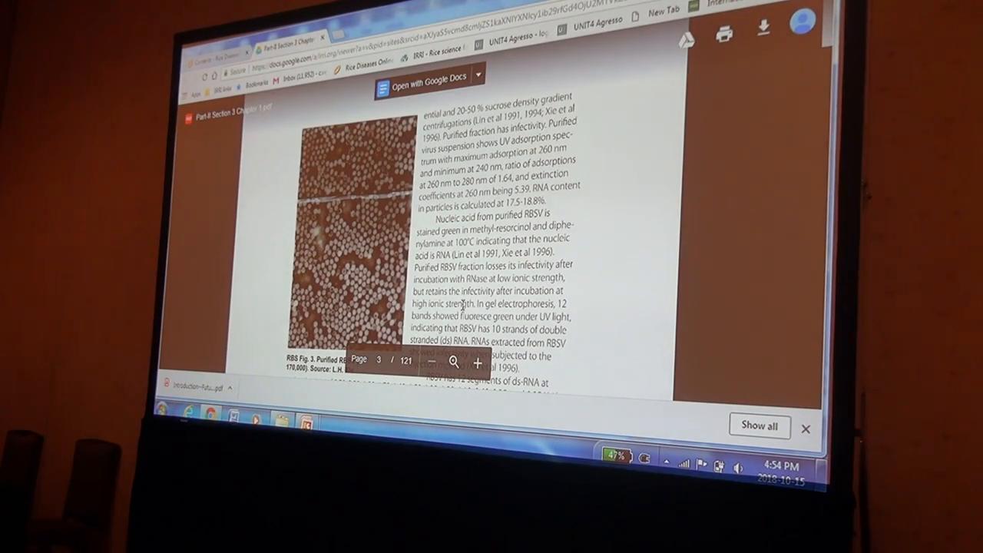
scroll("down", 3)
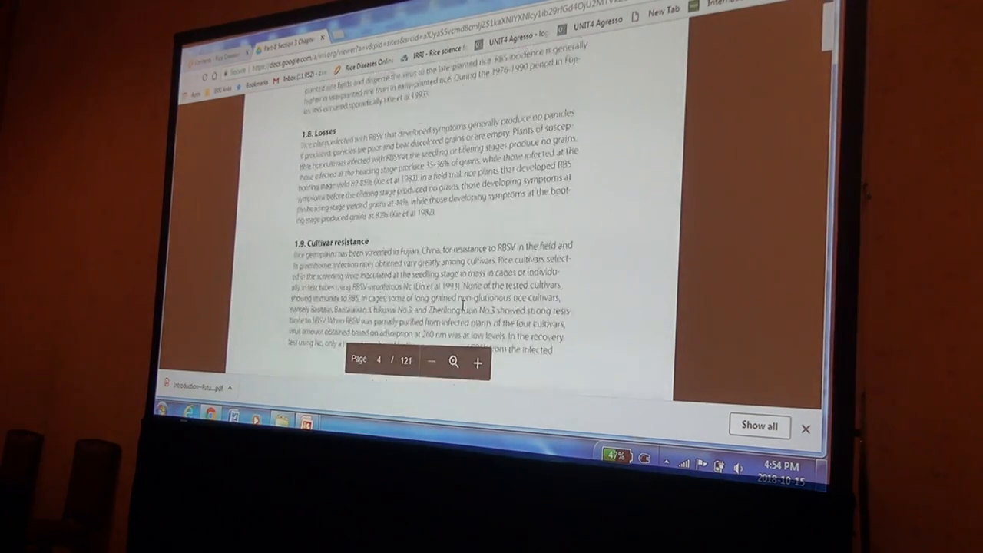
scroll("down", 3)
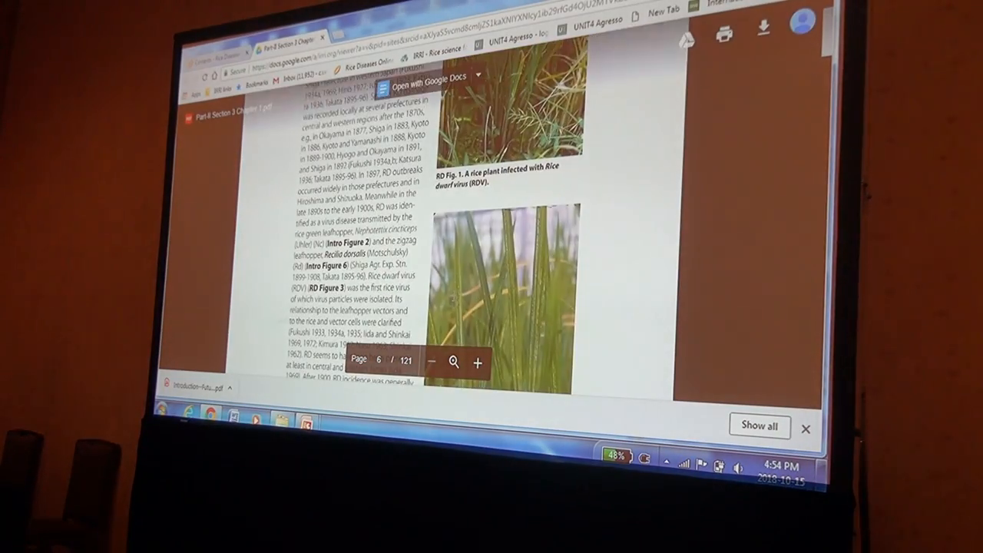
scroll("down", 3)
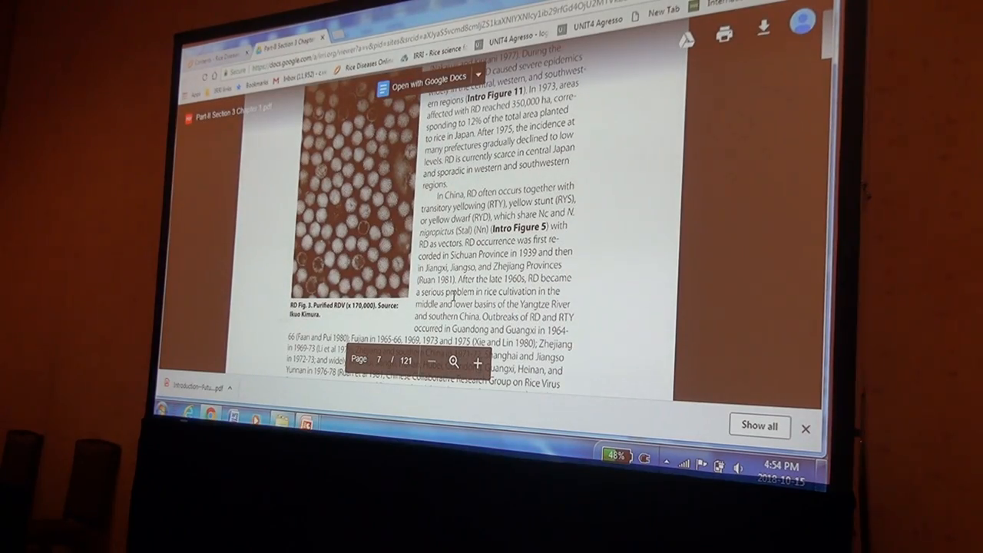
scroll("down", 3)
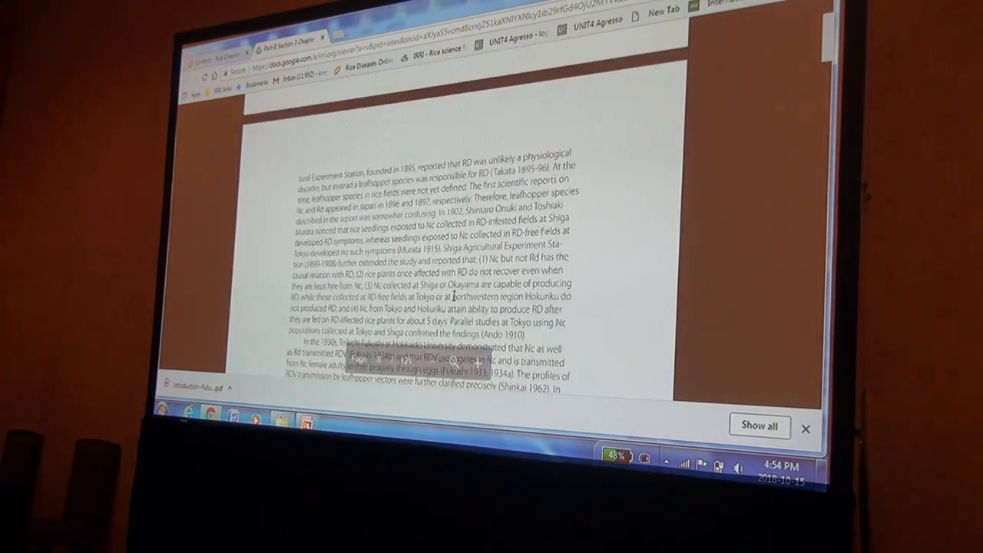
scroll("down", 3)
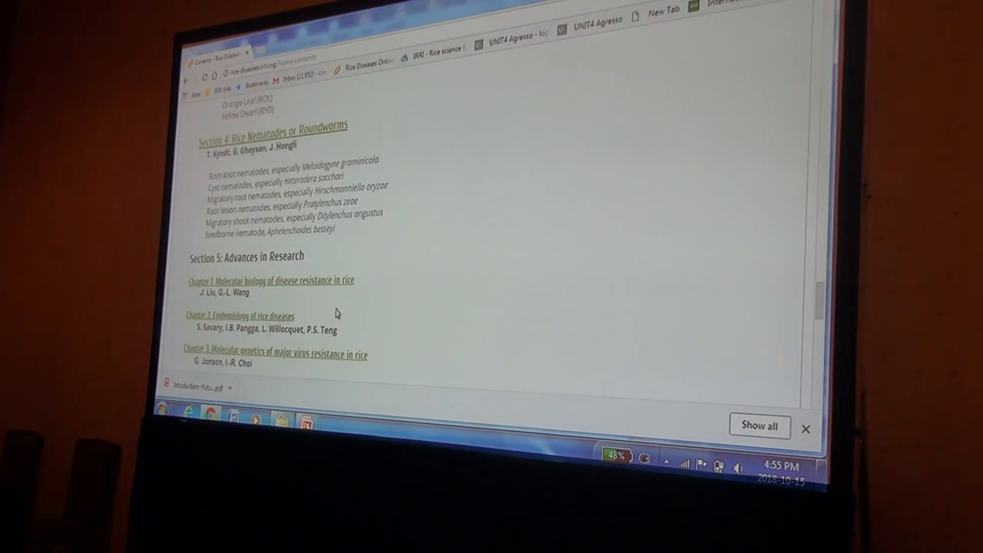
Scroll to Section 5 and open 'Molecular biology of disease resistance in rice' (49 pages)
scroll("down", 3)
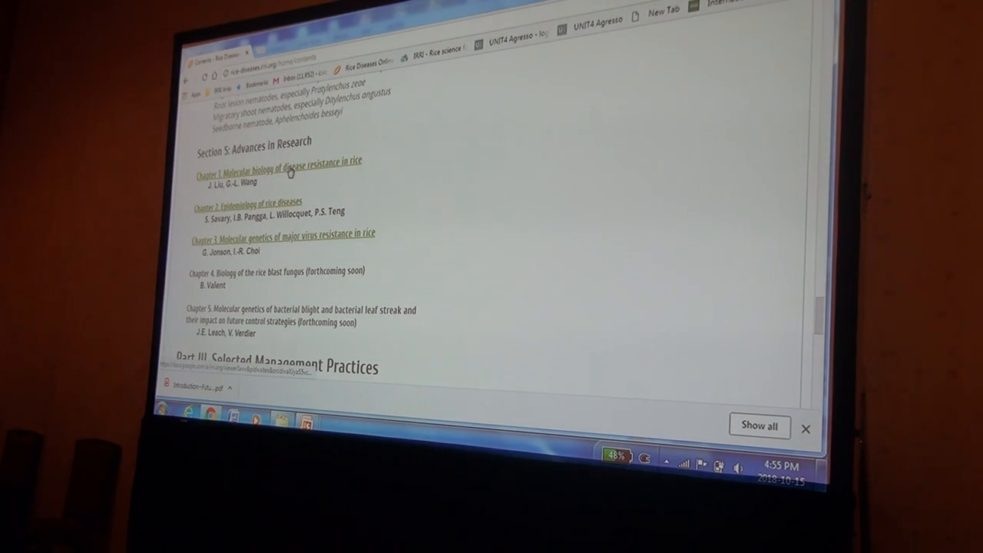
left_click(291, 161)
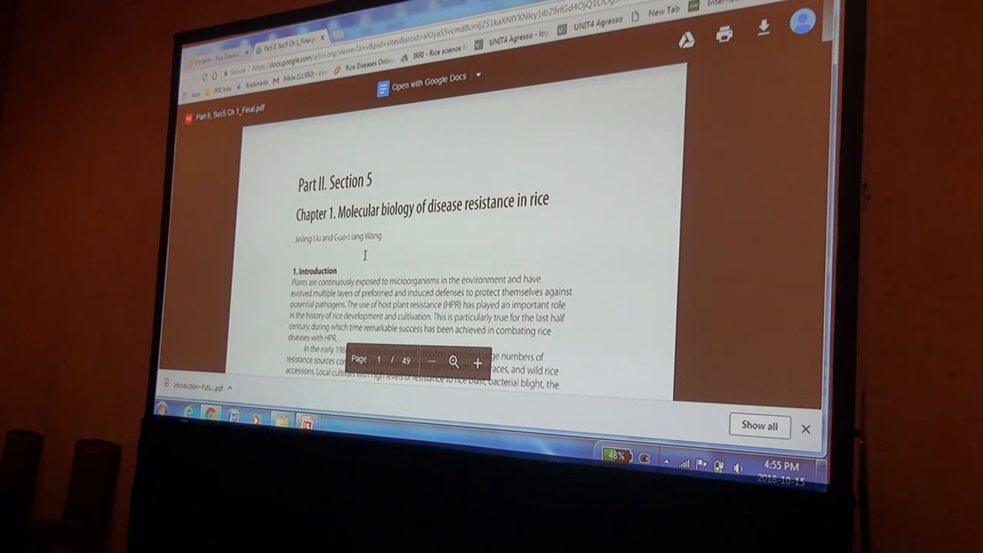
Scroll the disease resistance PDF to page 15 of 49, then go back to contents
scroll("down", 3)
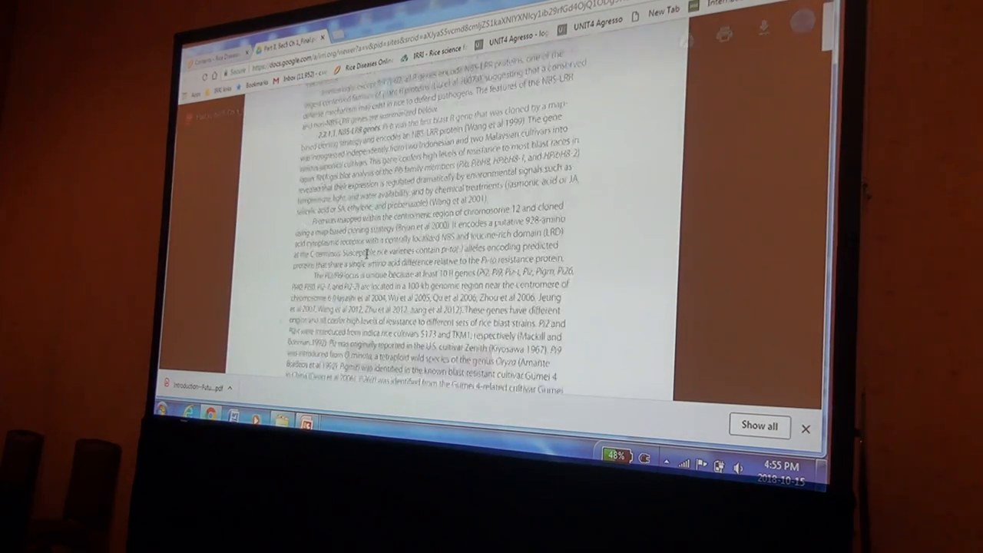
scroll("down", 3)
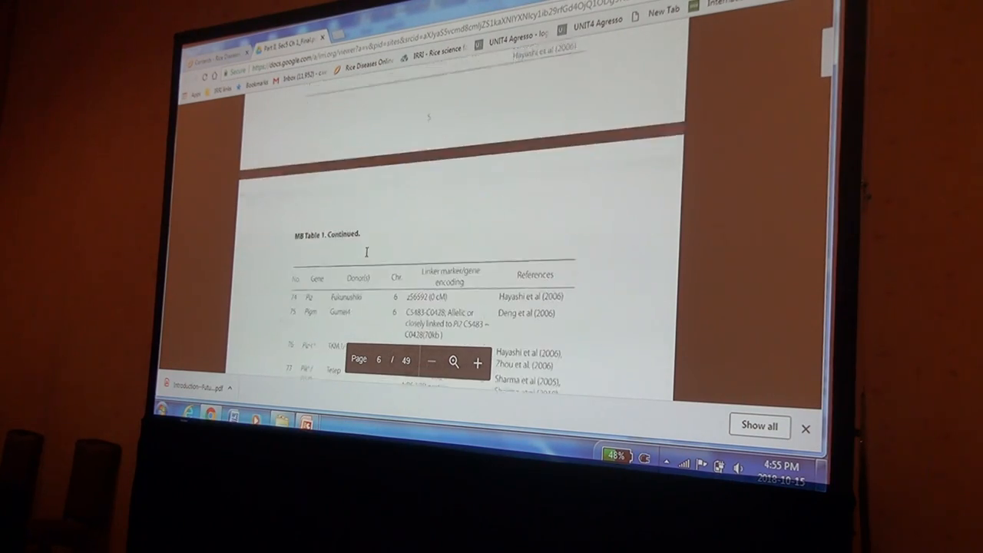
scroll("down", 3)
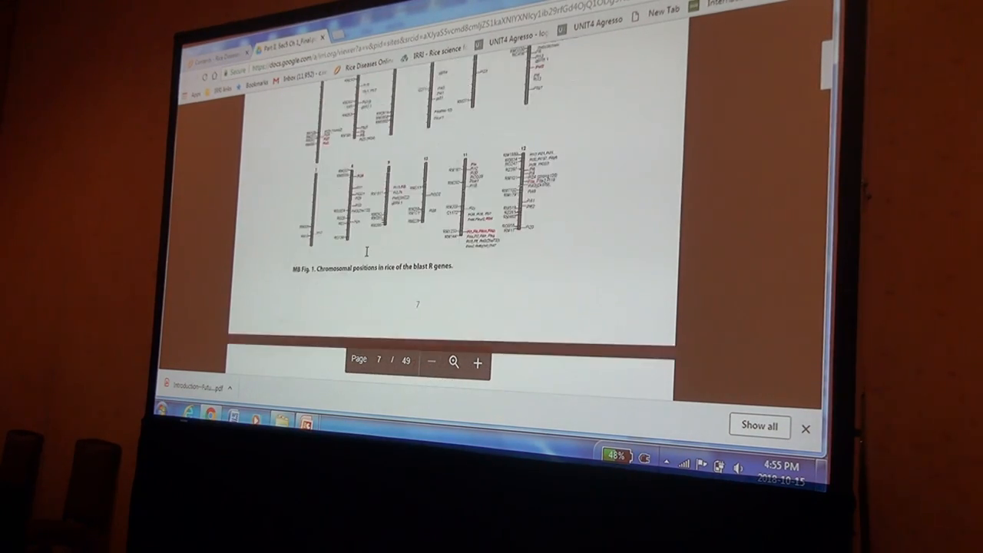
scroll("down", 3)
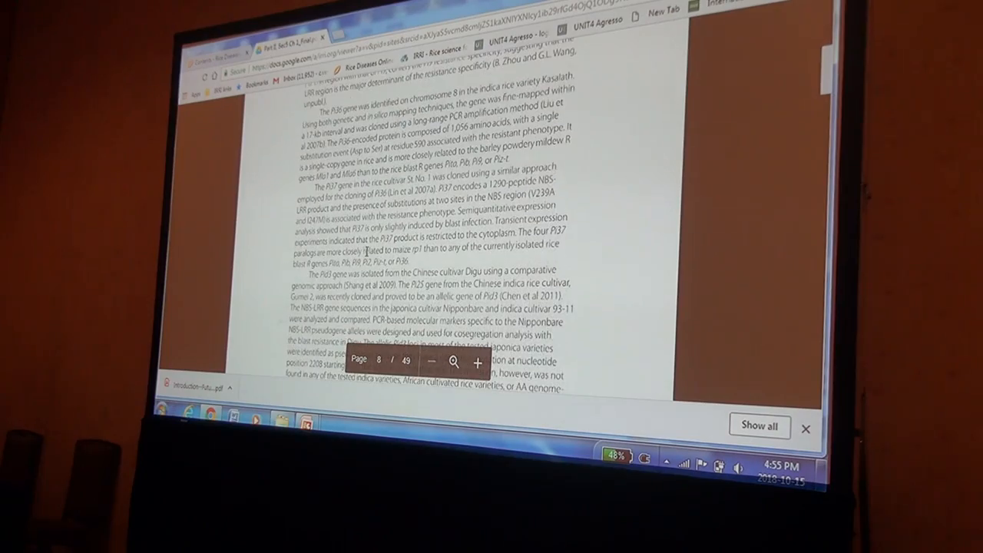
scroll("down", 3)
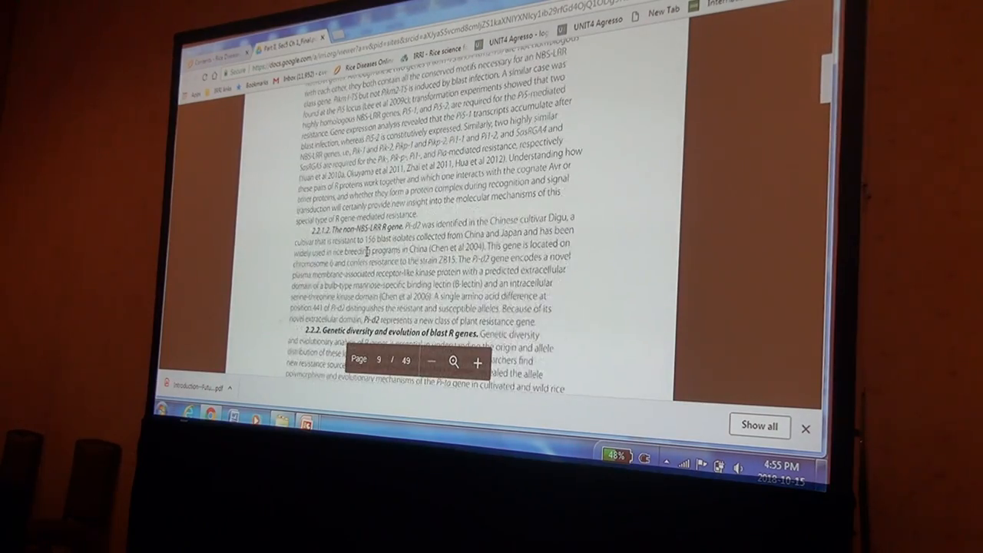
scroll("down", 3)
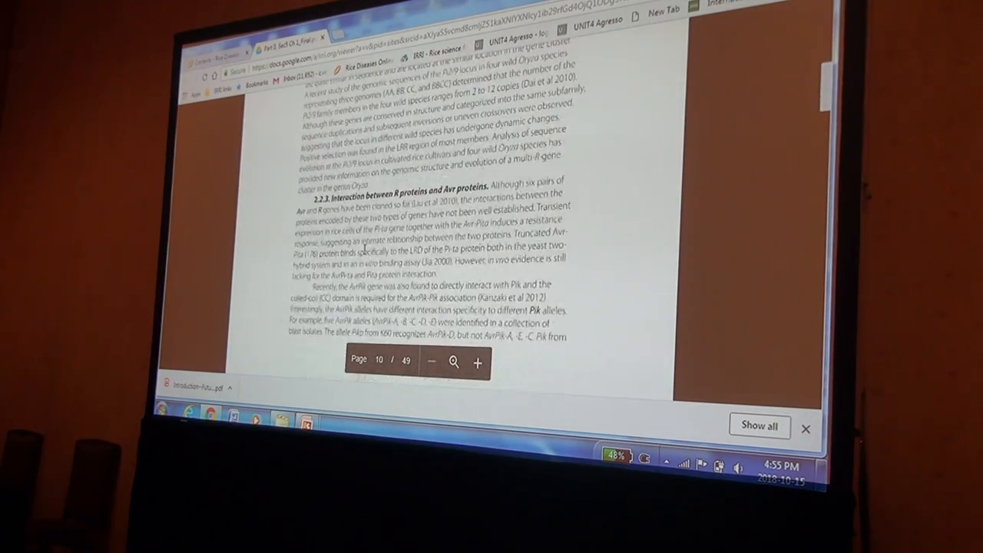
scroll("down", 3)
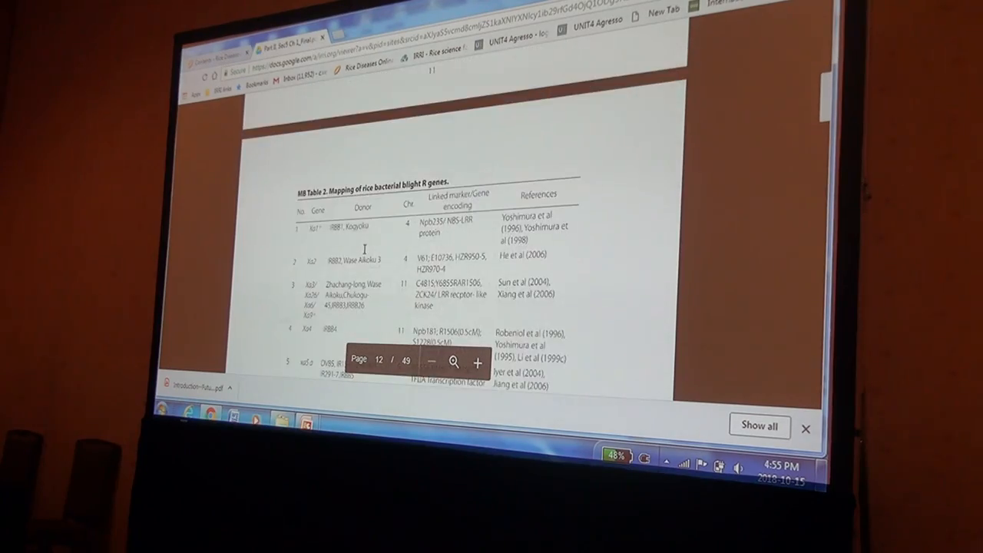
scroll("down", 3)
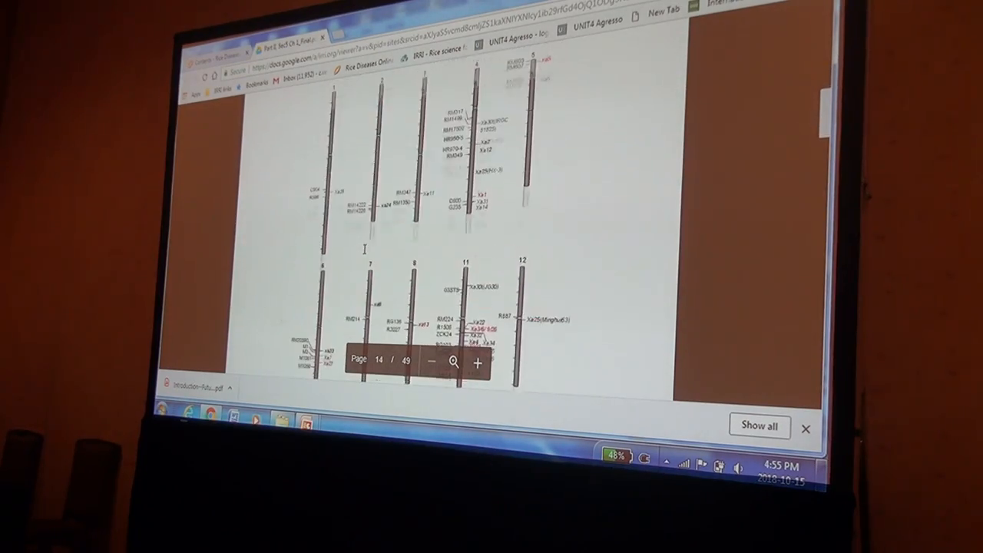
scroll("down", 3)
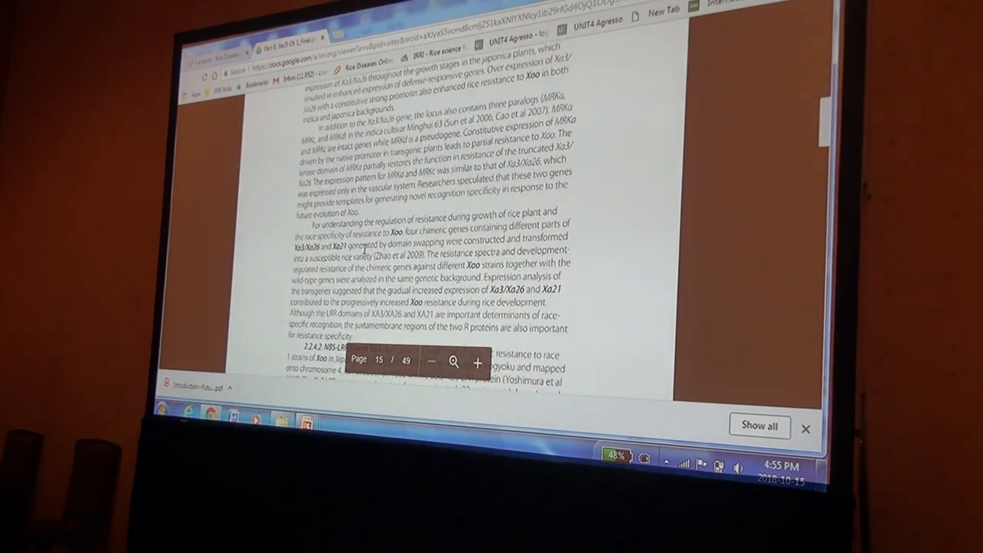
scroll("down", 3)
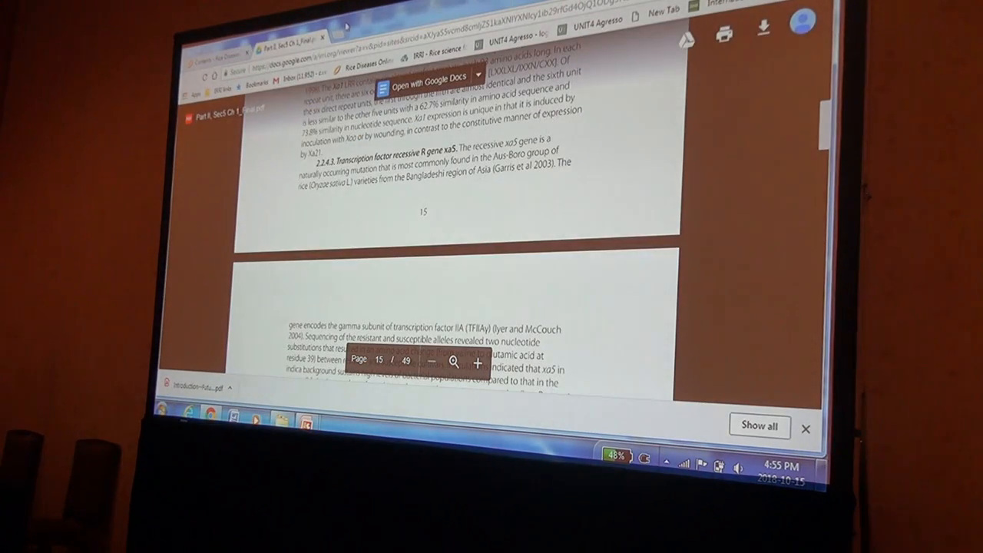
left_click(223, 54)
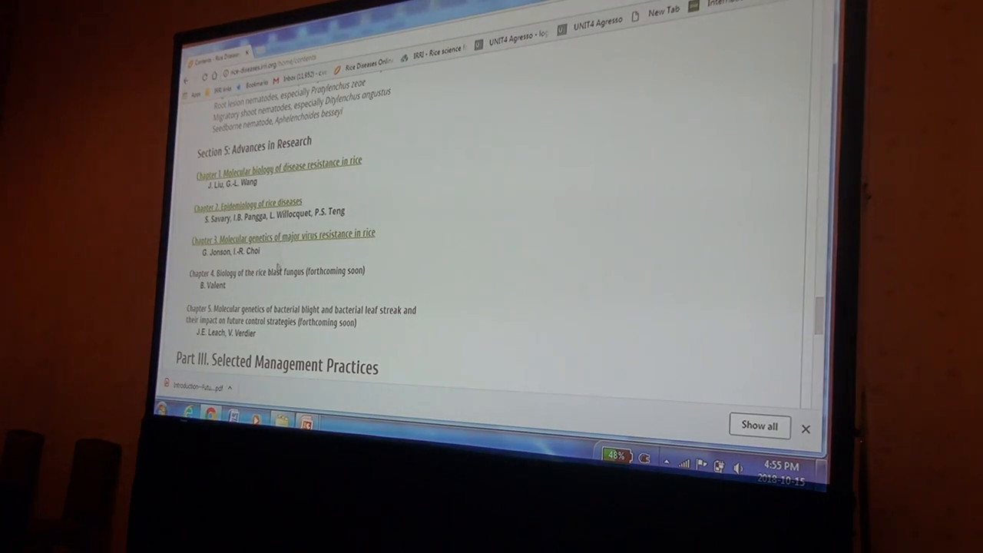
Find Section 5 and open 'Chapter 2. Epidemiology of rice diseases' (21 pages)
scroll("down", 3)
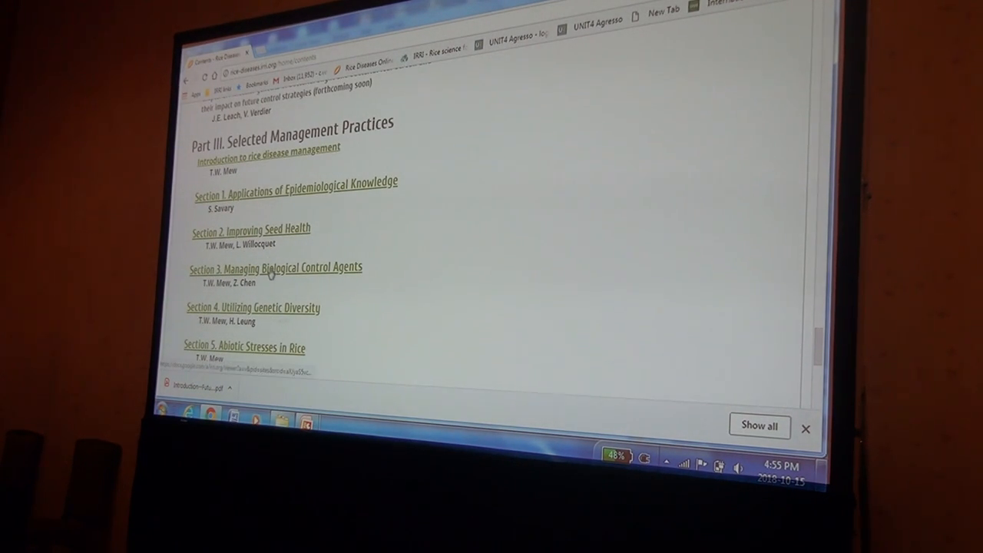
mouse_move(263, 201)
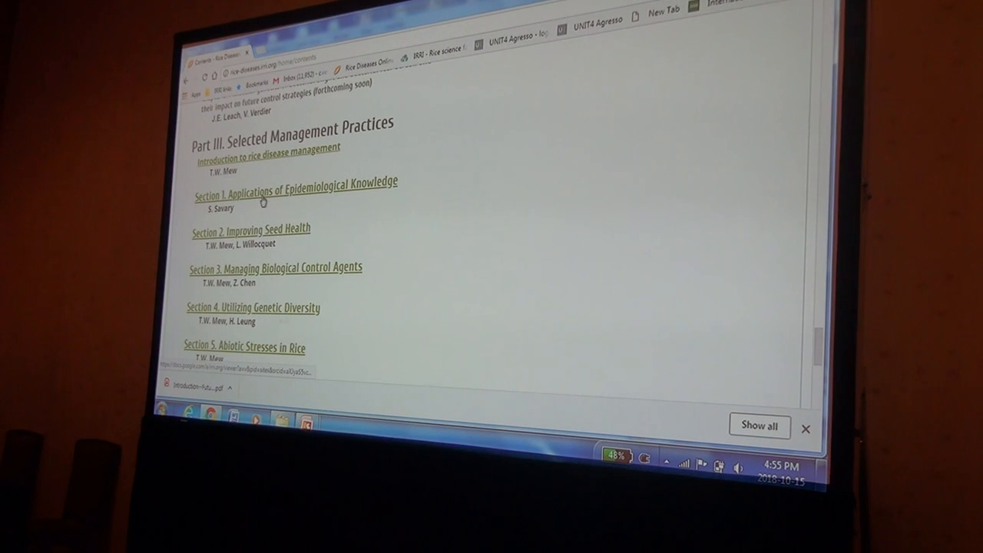
scroll("down", 3)
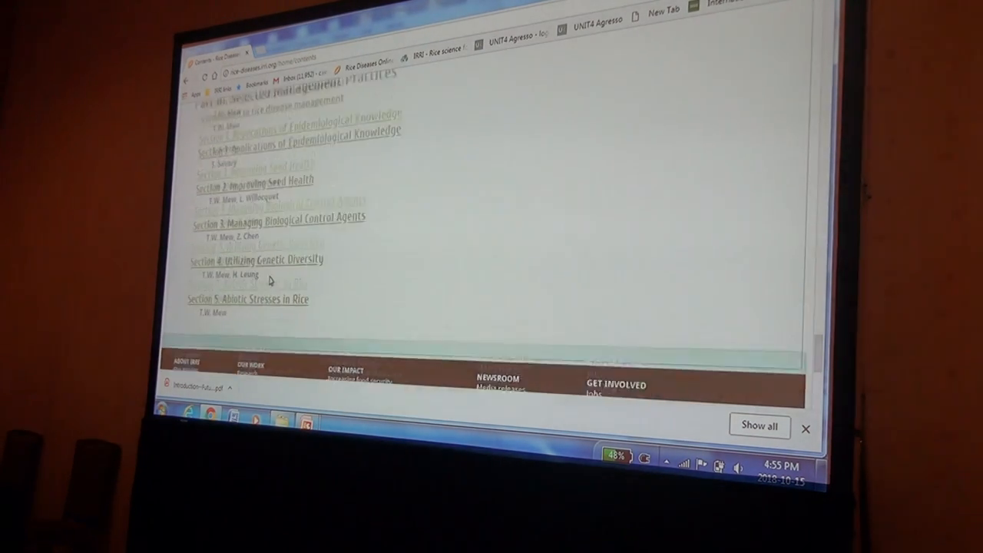
scroll("up", 3)
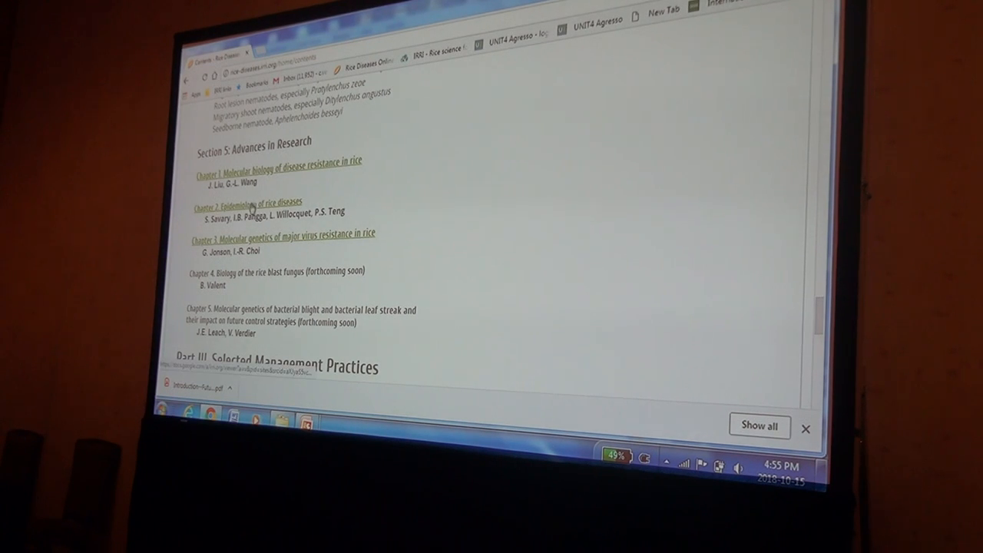
left_click(242, 202)
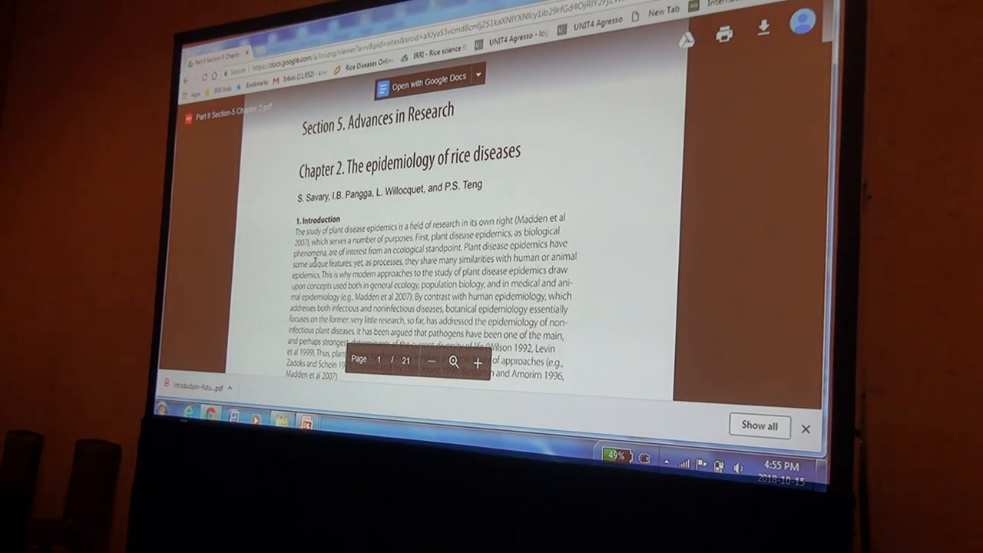
Scroll the epidemiology PDF from page 1 down to the disease progress curves in ERD Fig 1, page 9
scroll("down", 3)
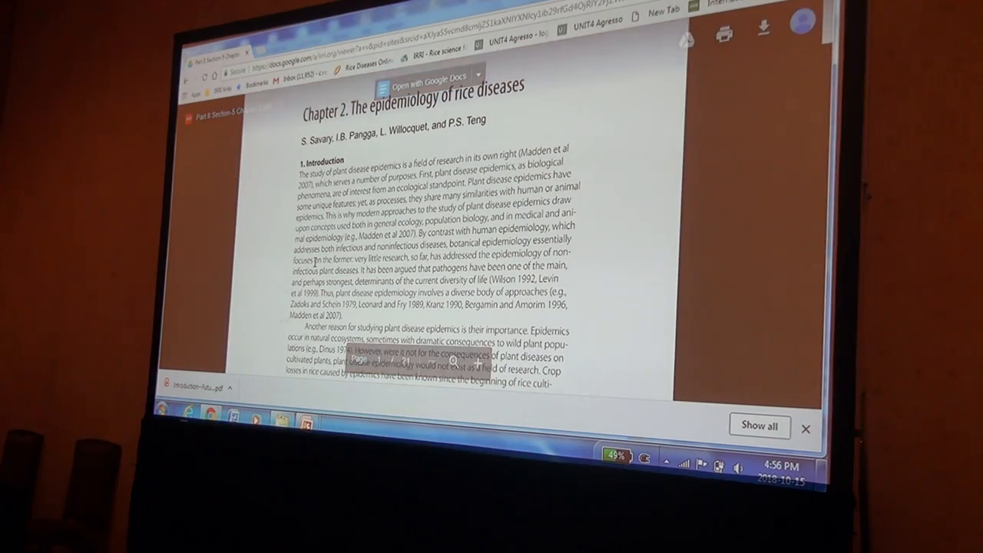
scroll("down", 3)
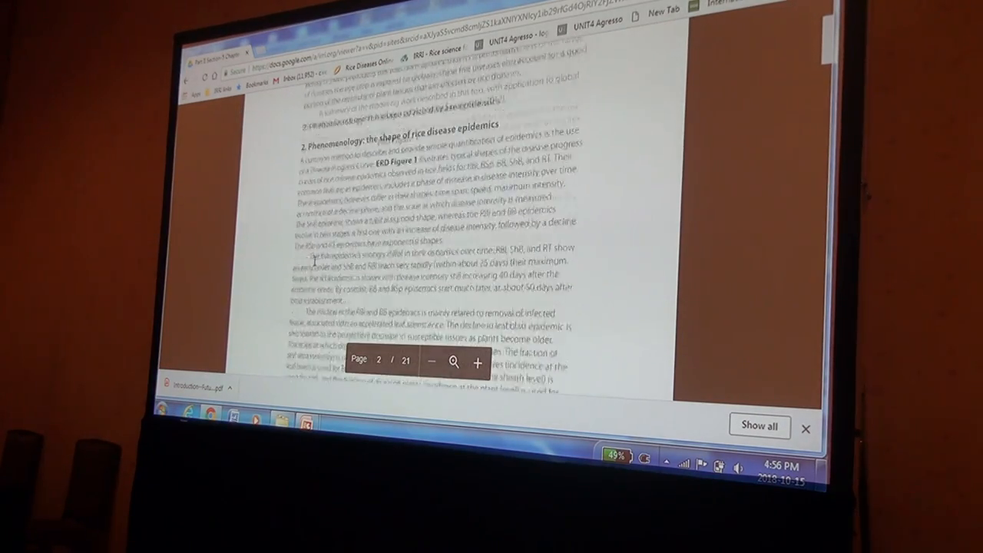
scroll("down", 3)
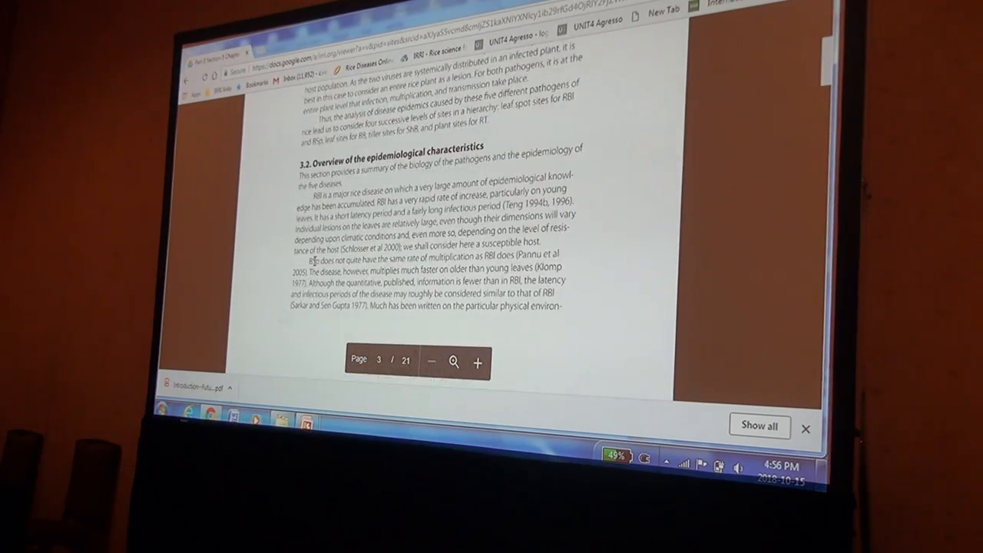
scroll("down", 3)
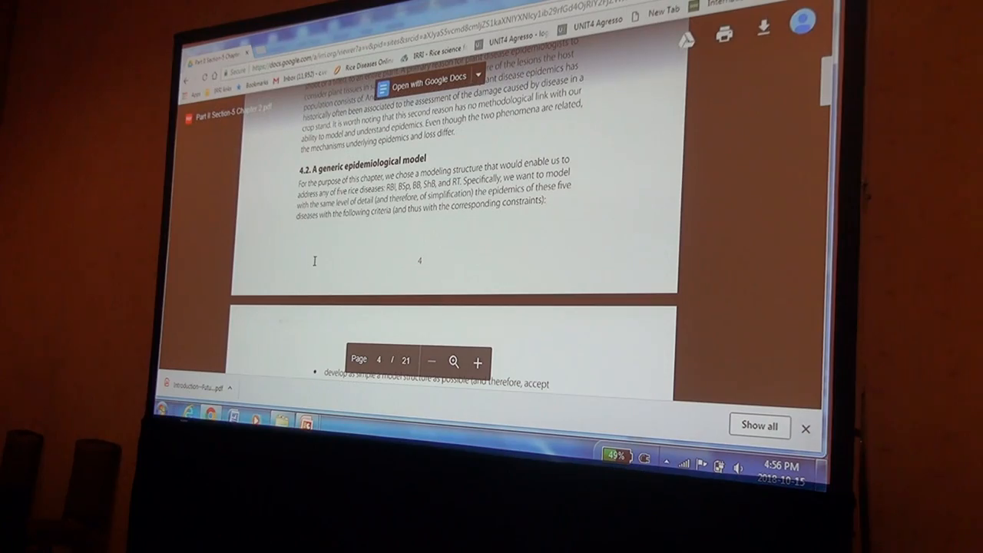
scroll("down", 3)
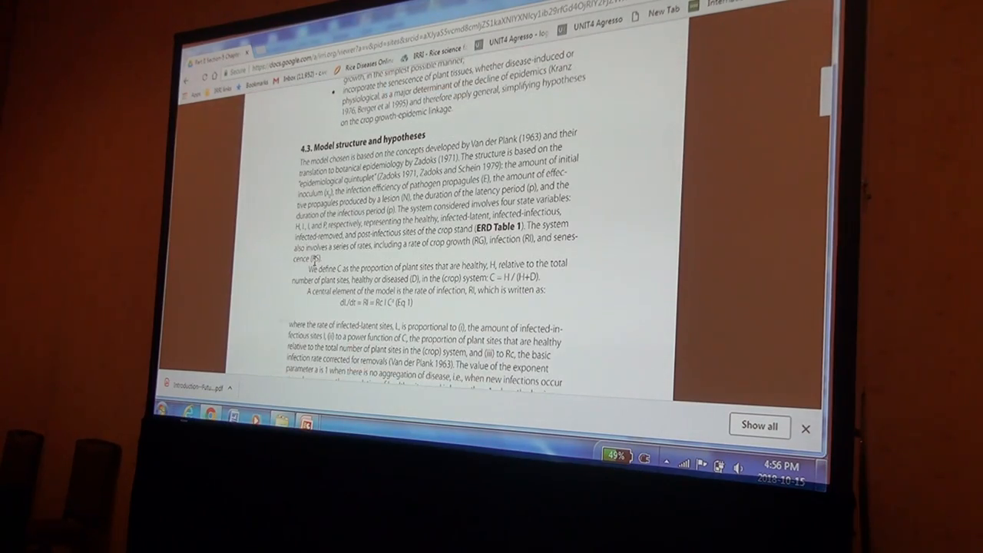
scroll("down", 3)
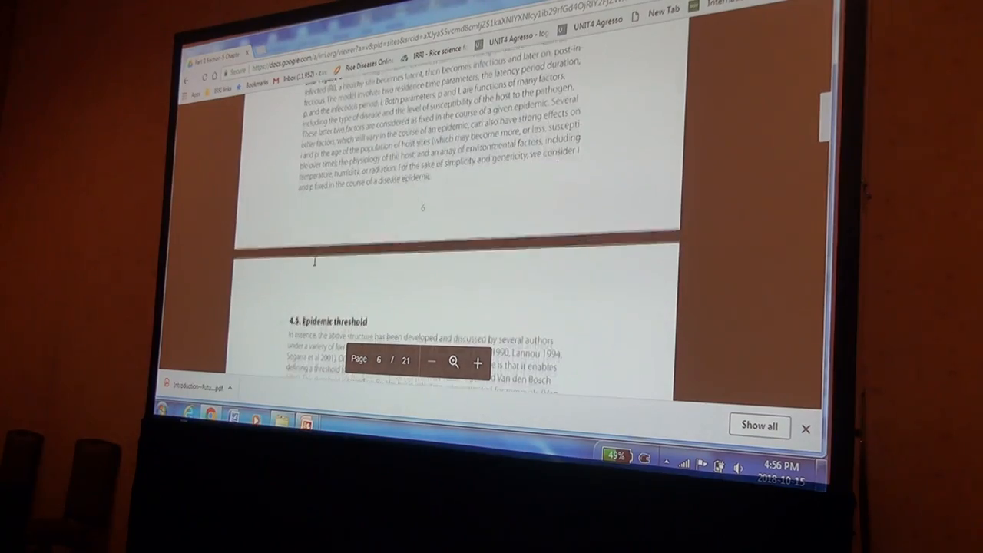
scroll("down", 3)
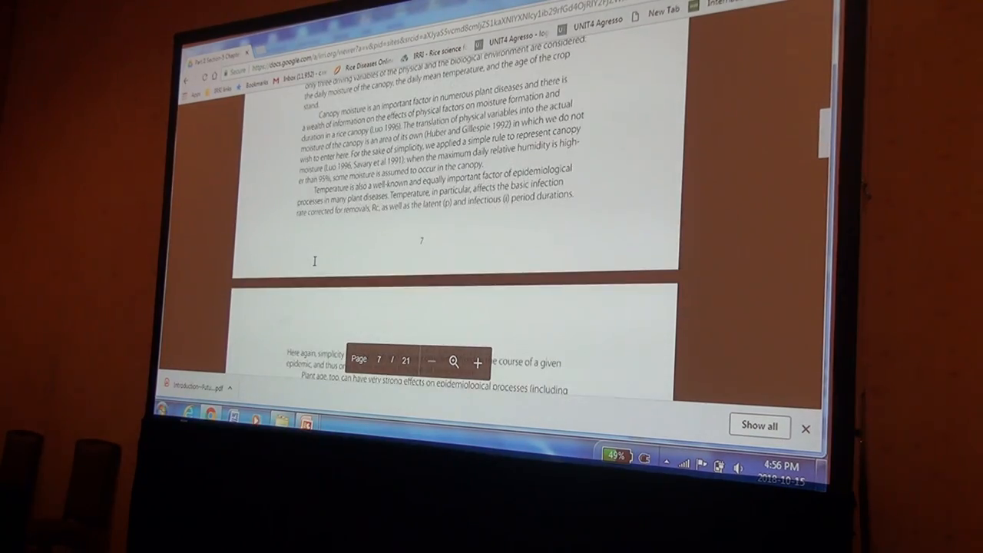
scroll("down", 3)
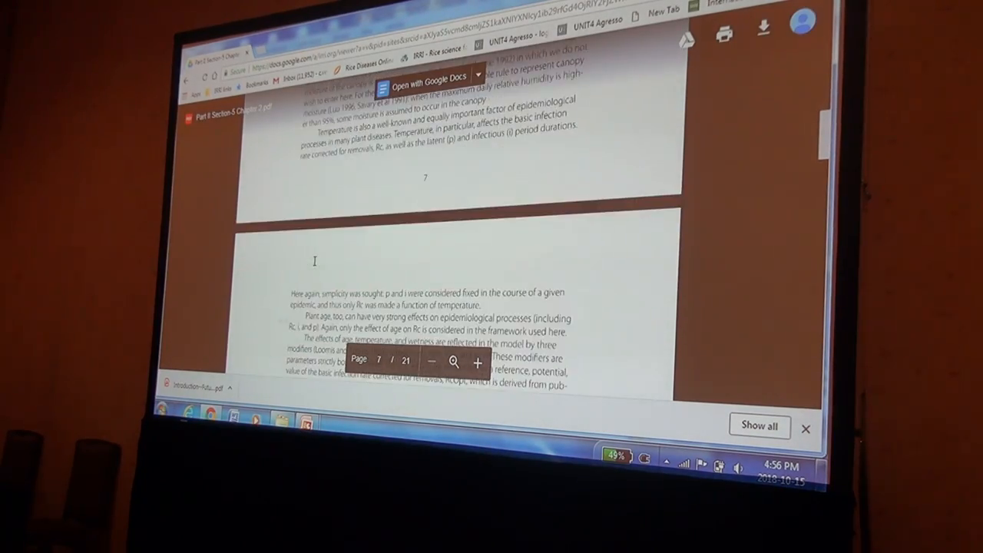
scroll("down", 3)
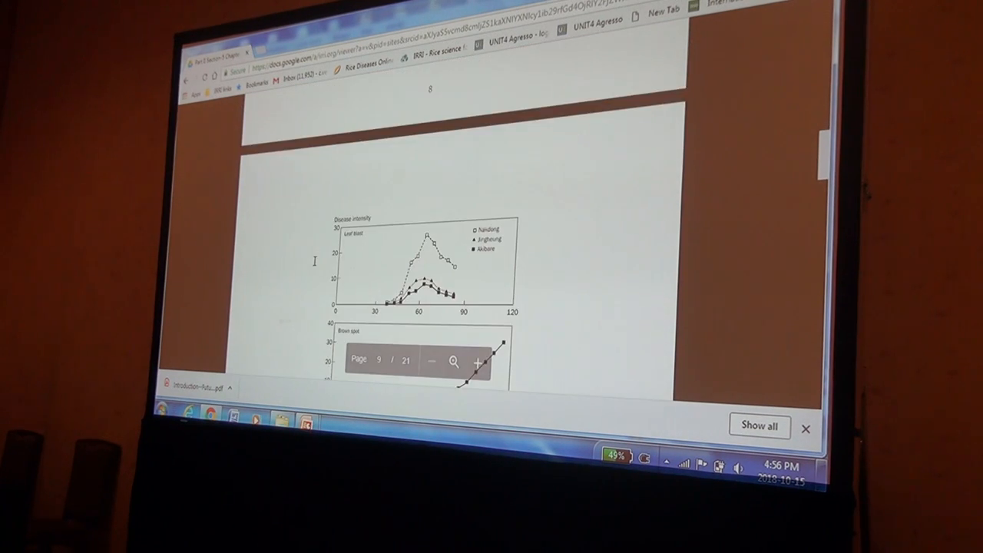
scroll("down", 3)
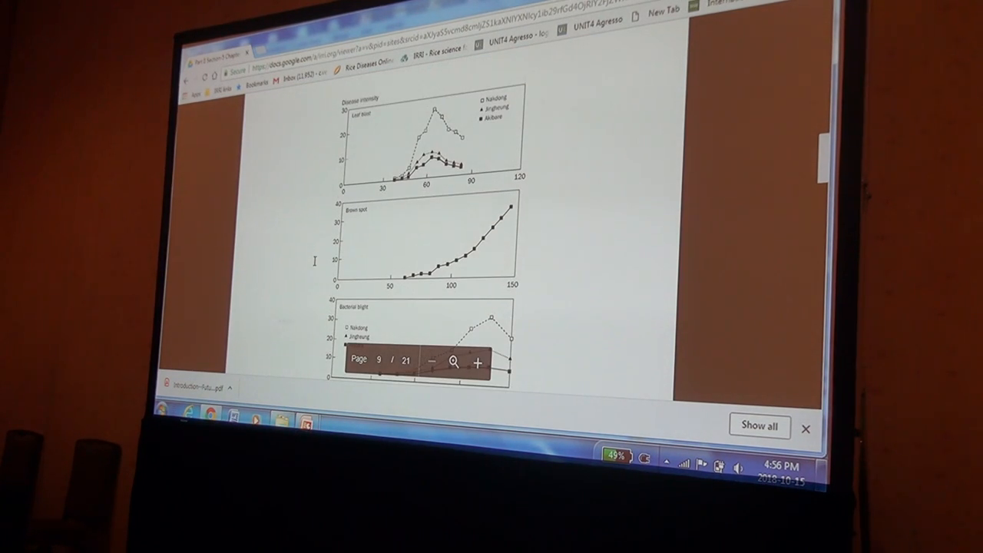
scroll("down", 3)
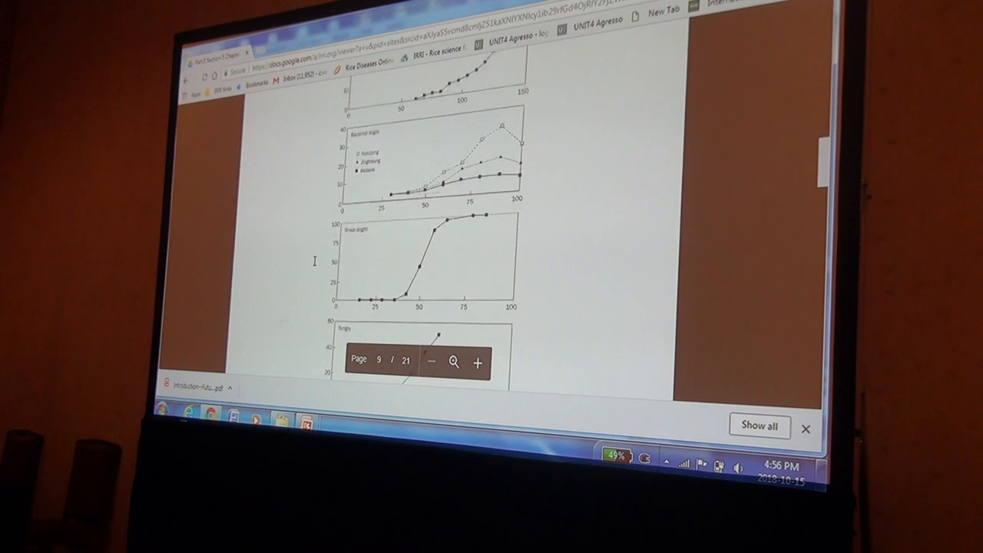
scroll("down", 3)
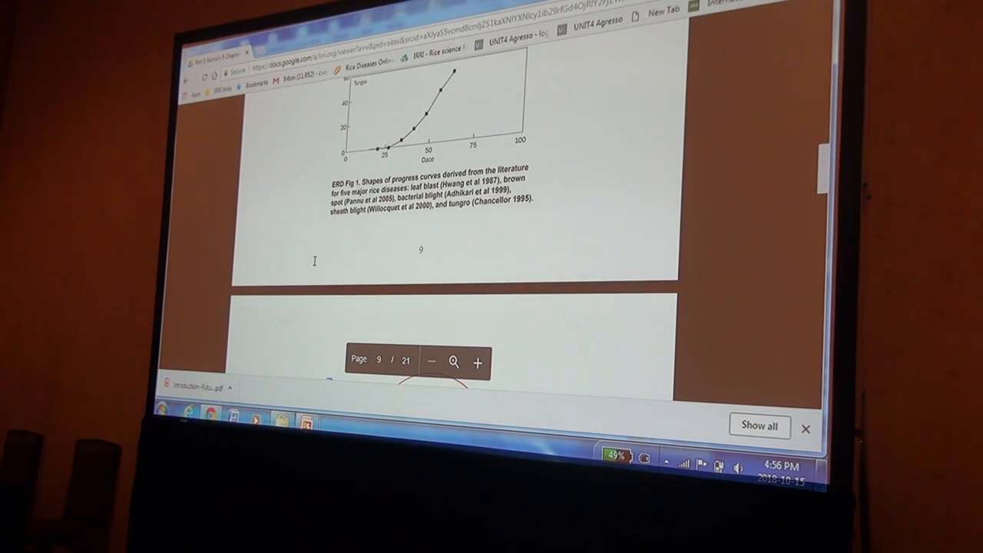
Scroll from page 10 past ERD Fig 4 to the page 17 references
scroll("down", 3)
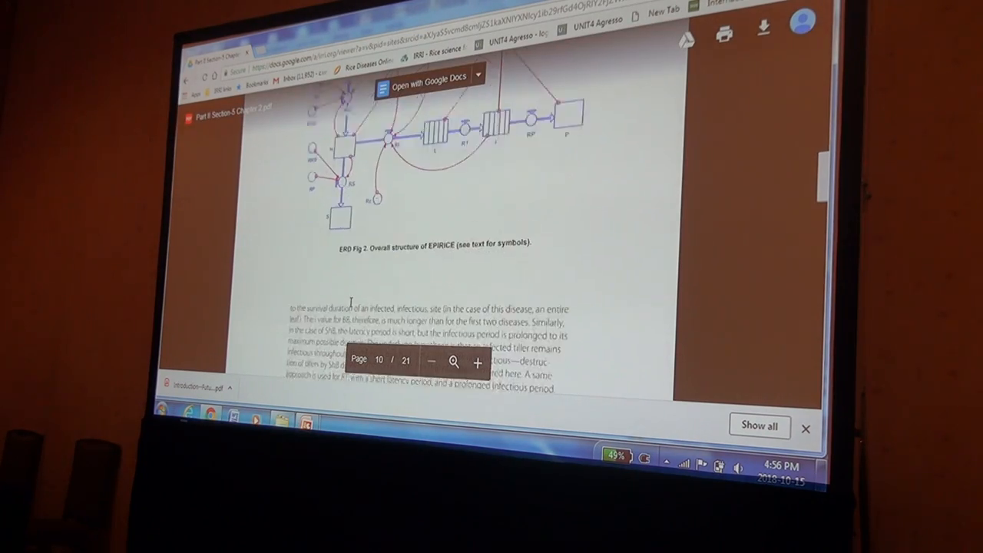
scroll("down", 3)
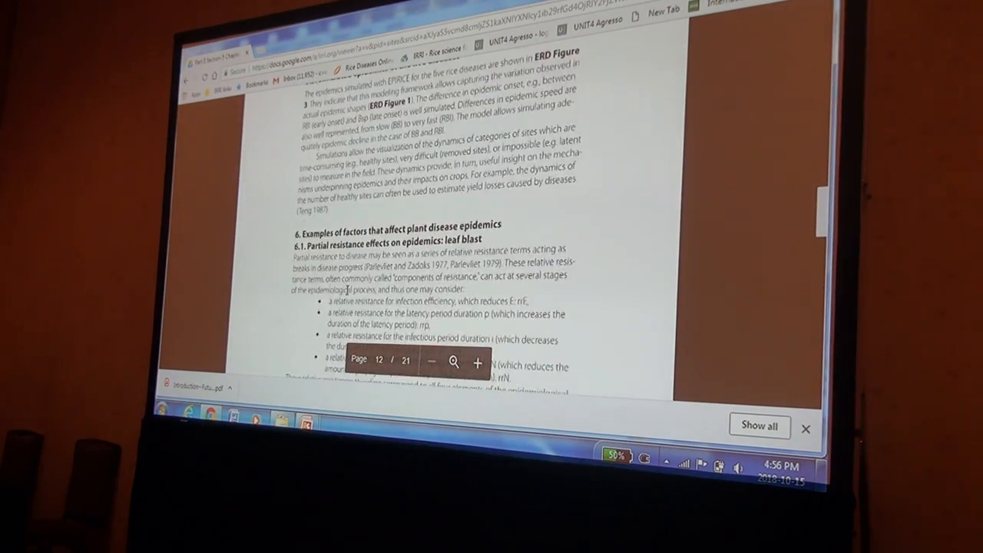
scroll("down", 3)
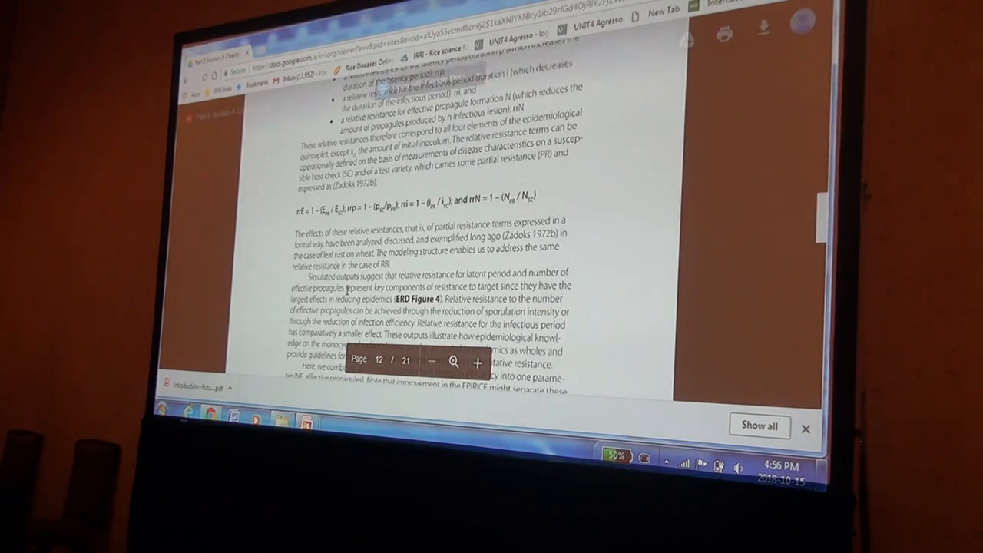
scroll("down", 3)
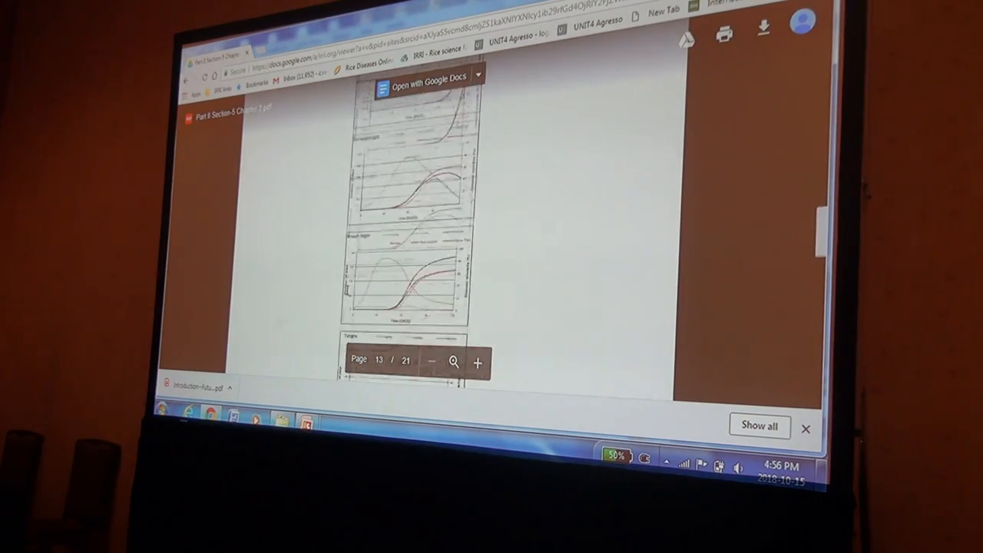
scroll("down", 3)
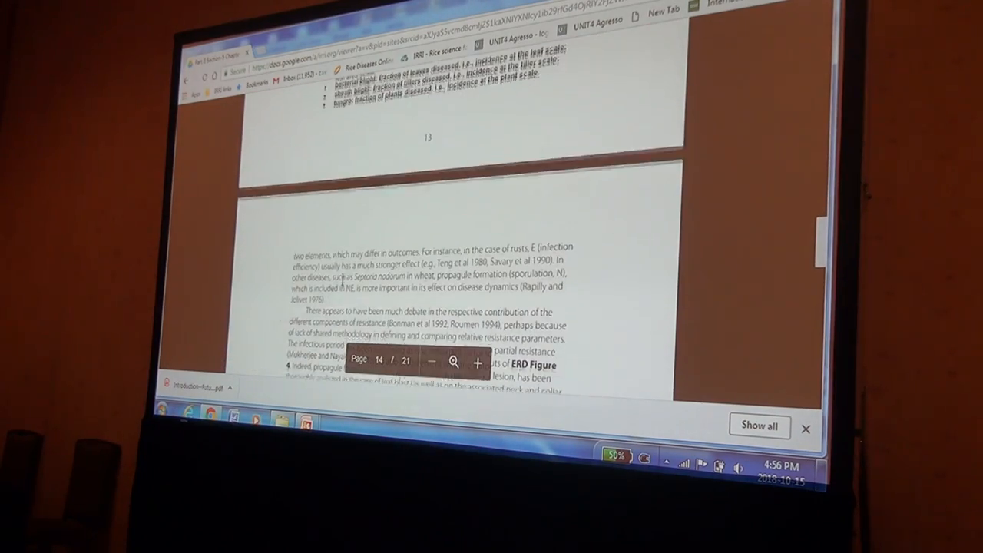
scroll("down", 3)
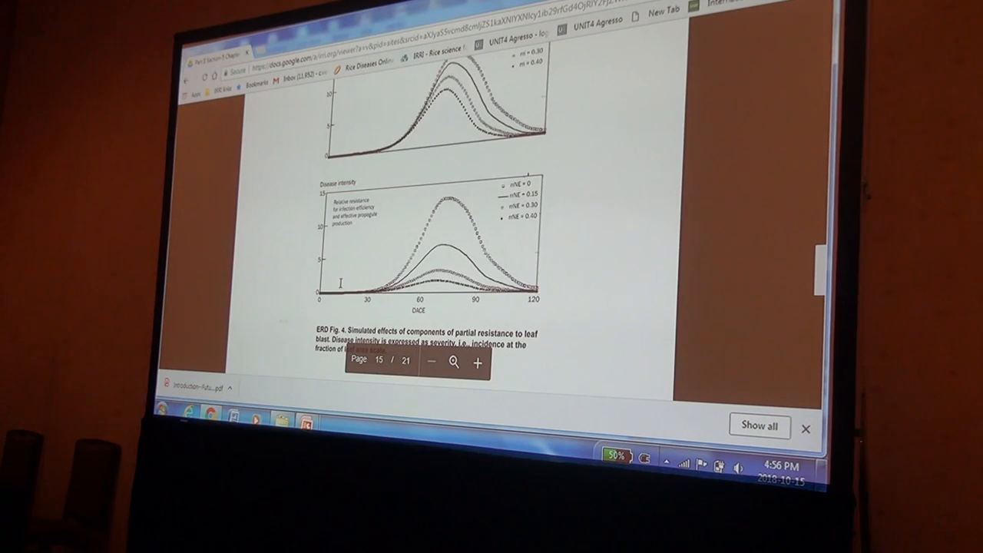
scroll("down", 3)
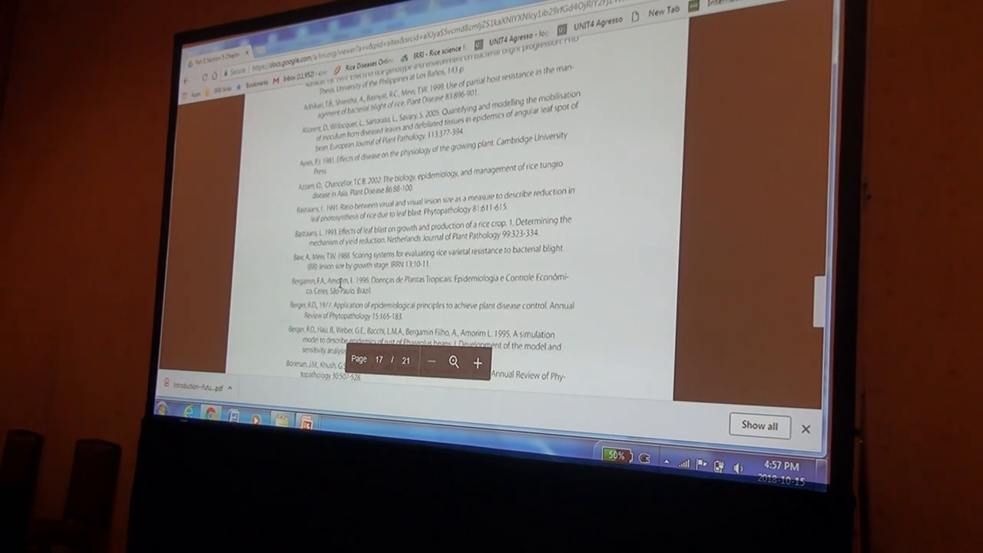